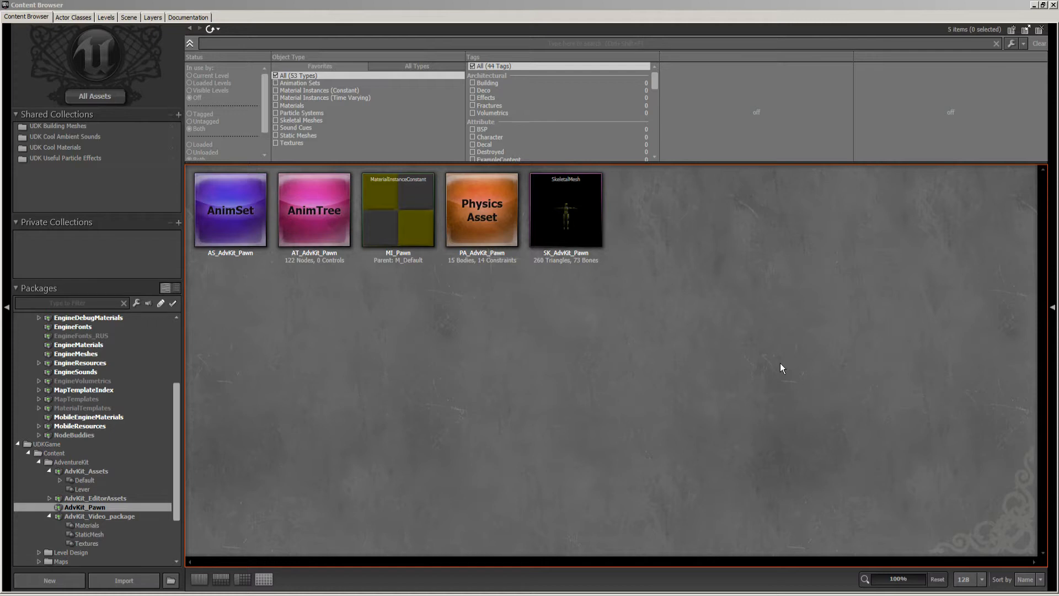
mouse_move(820, 393)
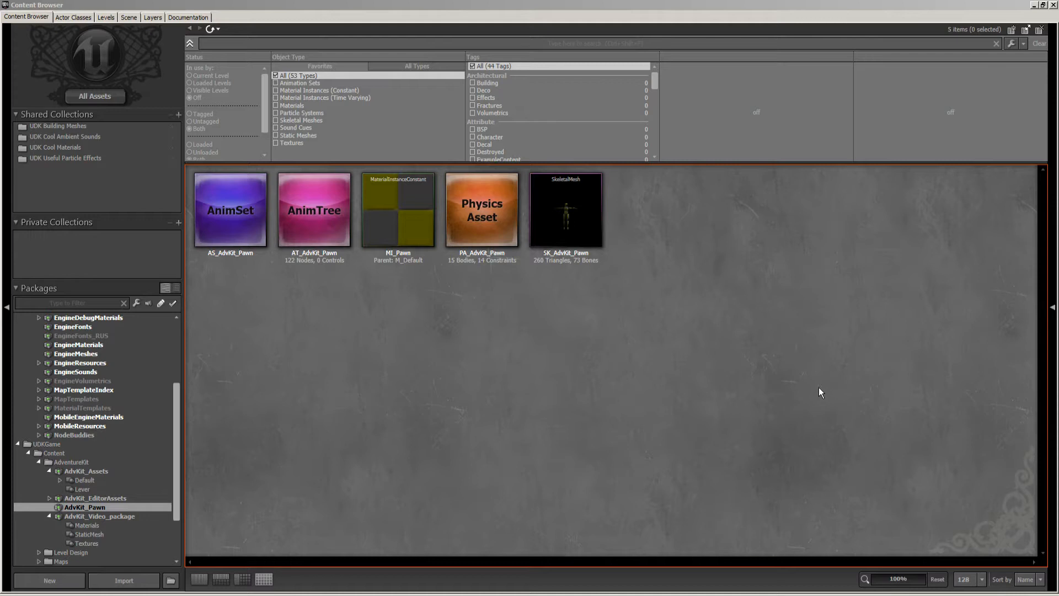
mouse_move(791, 419)
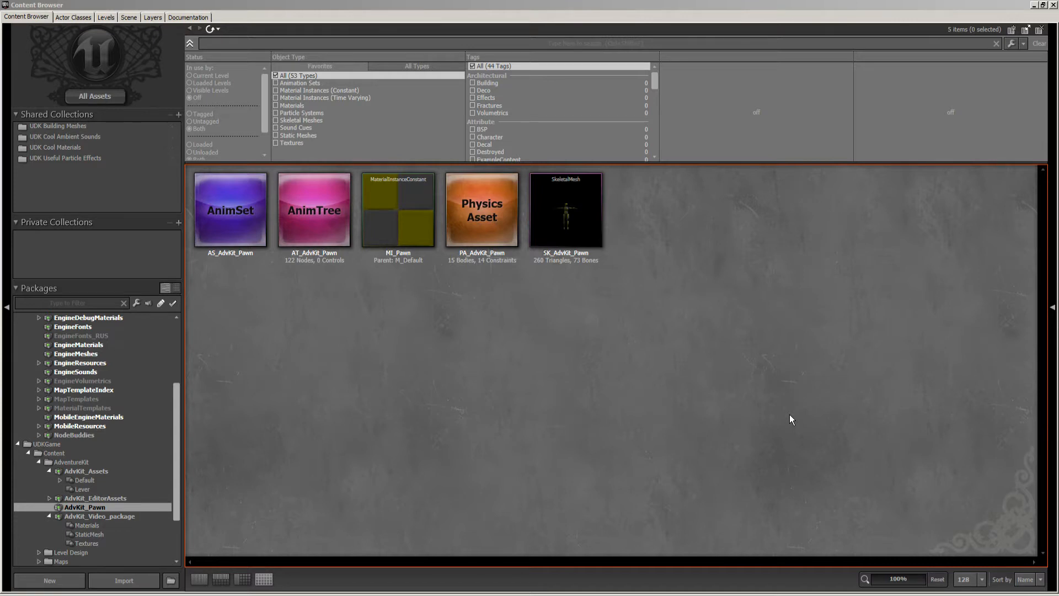
mouse_move(918, 276)
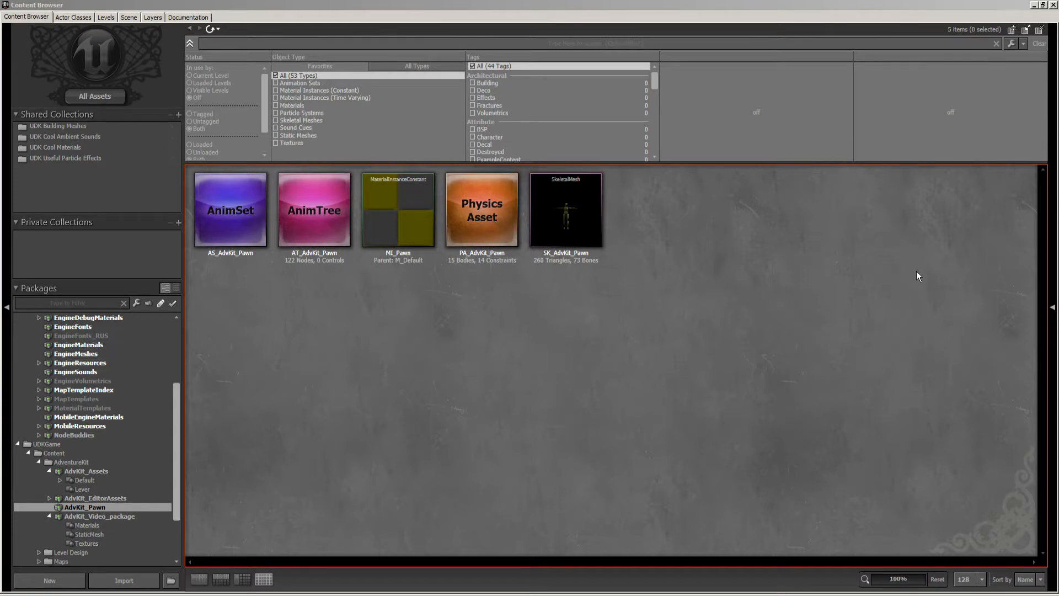
mouse_move(613, 349)
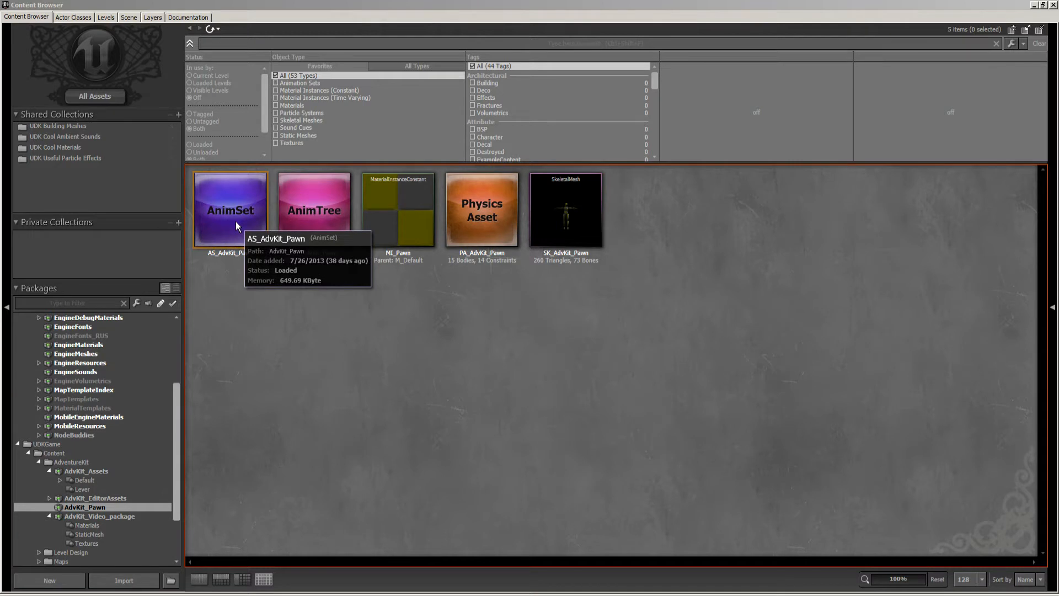
Select the AS_AdvKit_Pawn AnimSet among the AdvKit_Pawn package assets.
click(236, 210)
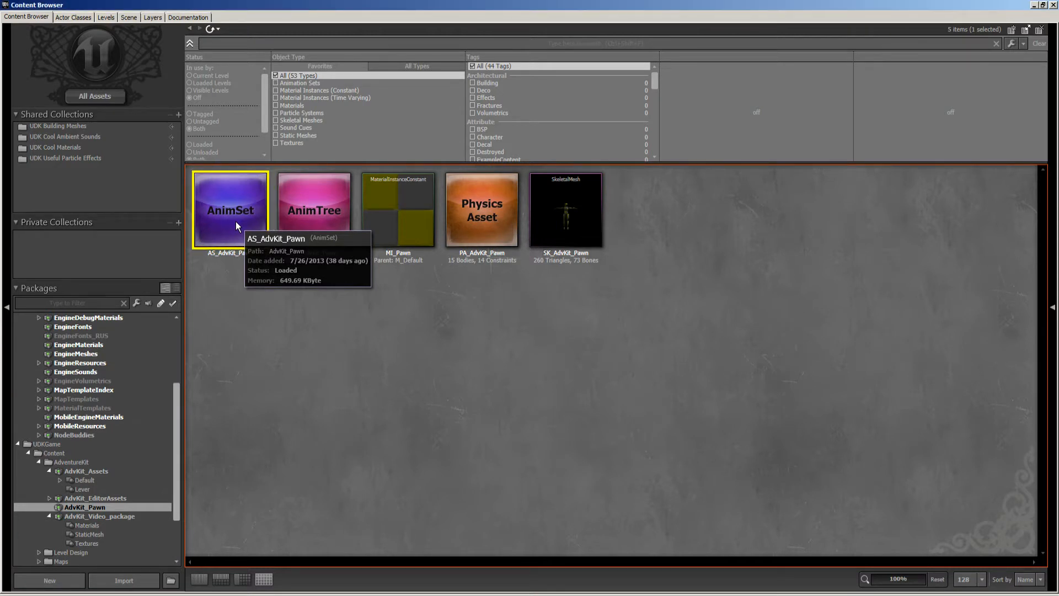
mouse_move(457, 10)
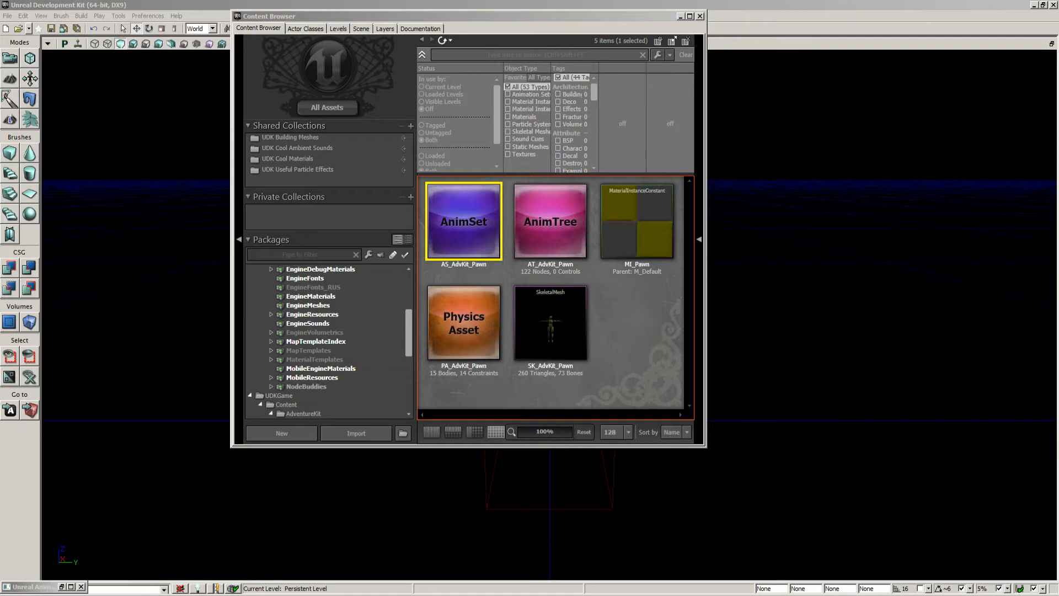
Load AS_AdvKit_Pawn in the AnimSet Editor and list its animation sequences.
double_click(463, 220)
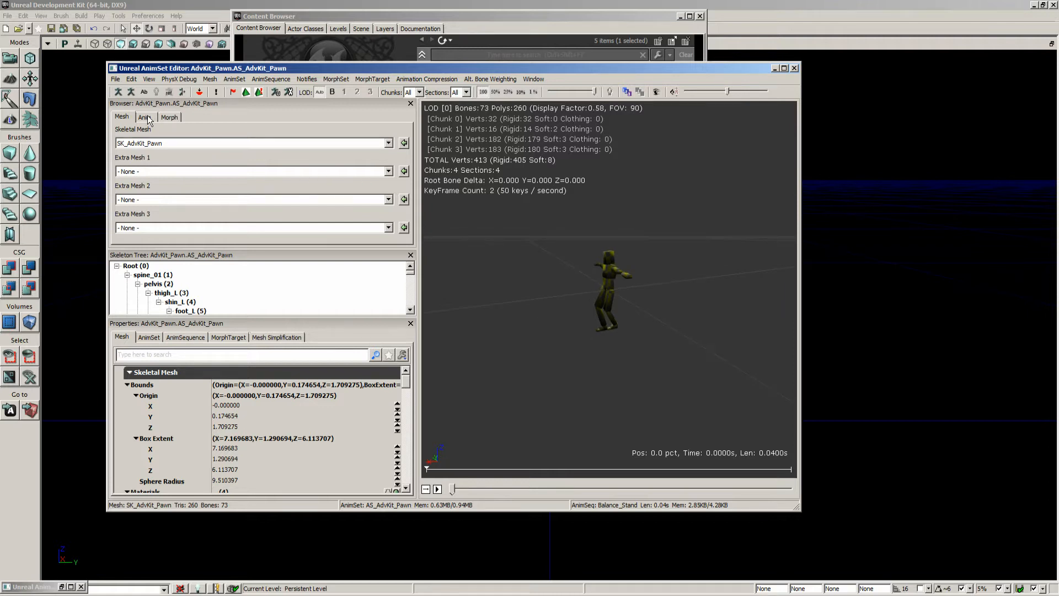
click(144, 117)
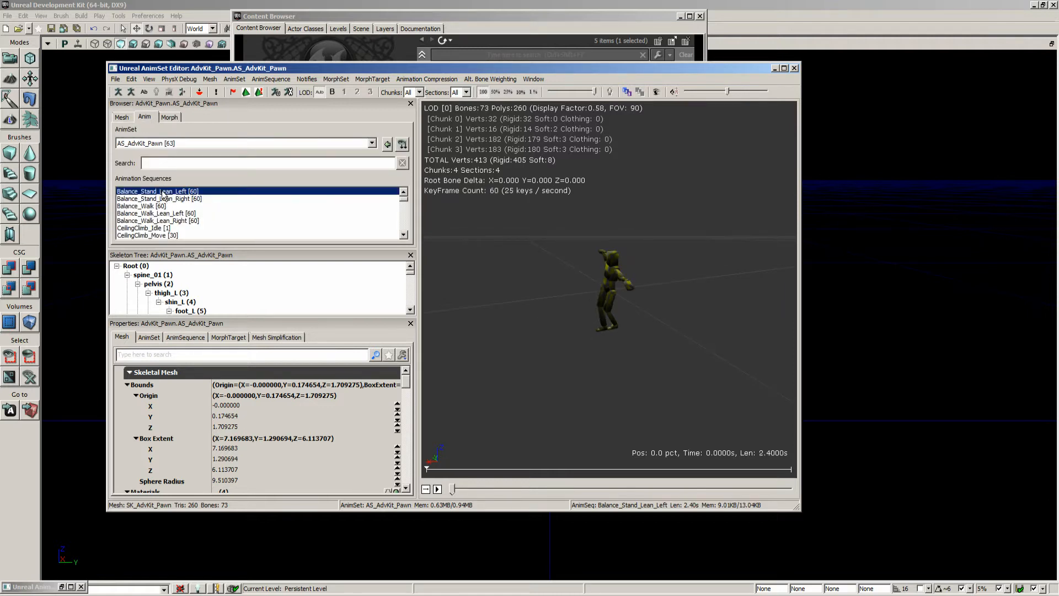
Preview Balance_Walk, CeilingClimb_Idle and Balance_Stand_Lean_Left, then reach the File commands.
click(141, 205)
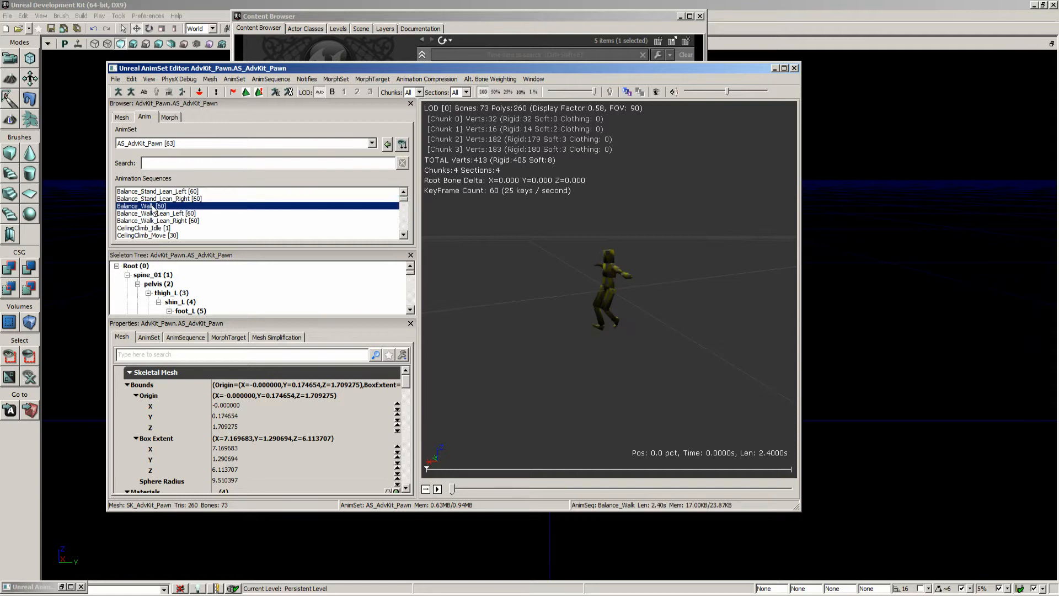
click(139, 228)
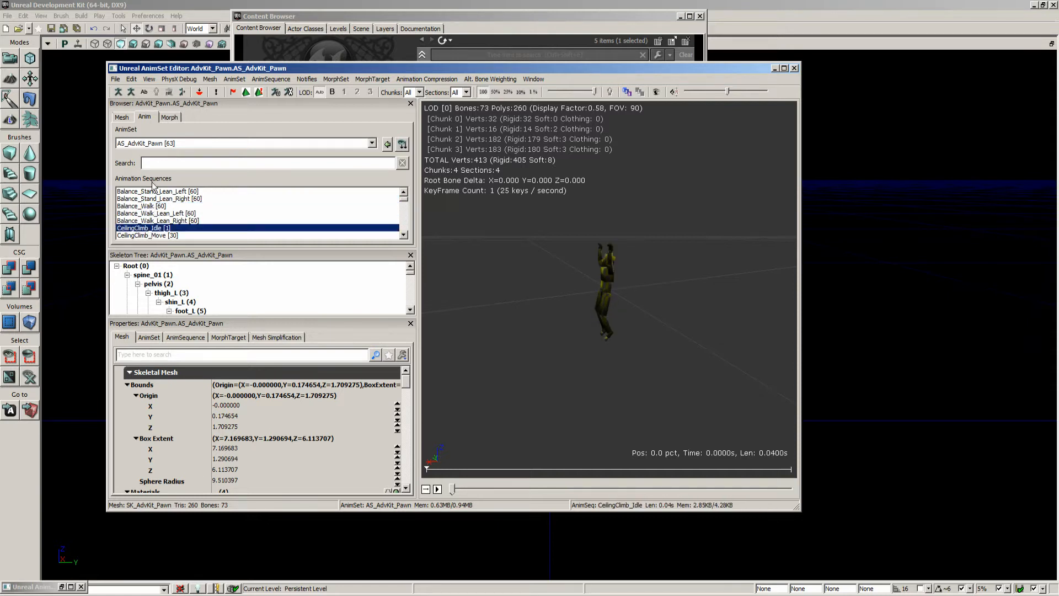
click(156, 191)
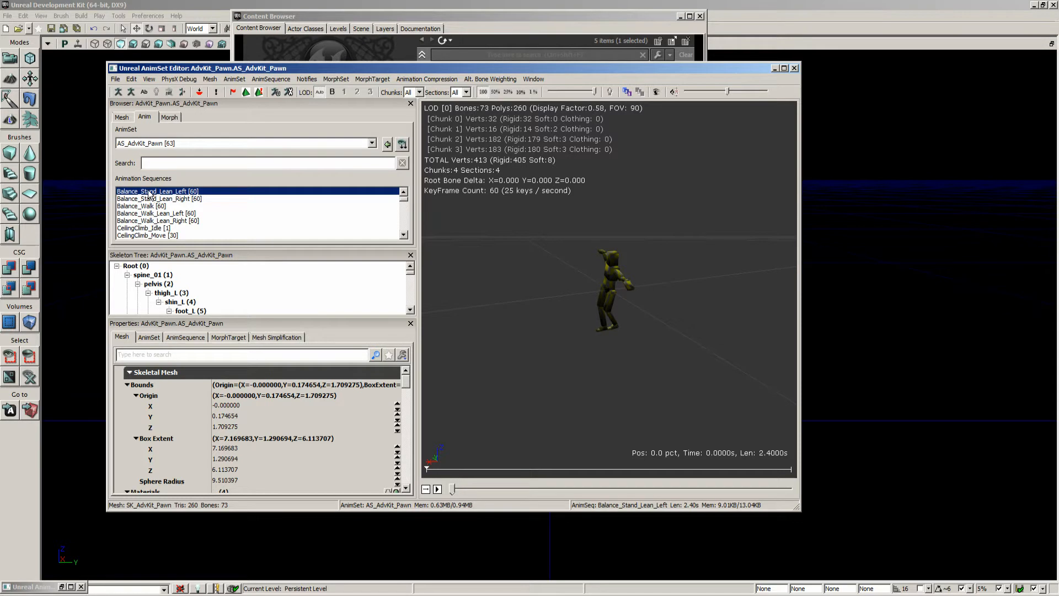
right_click(149, 191)
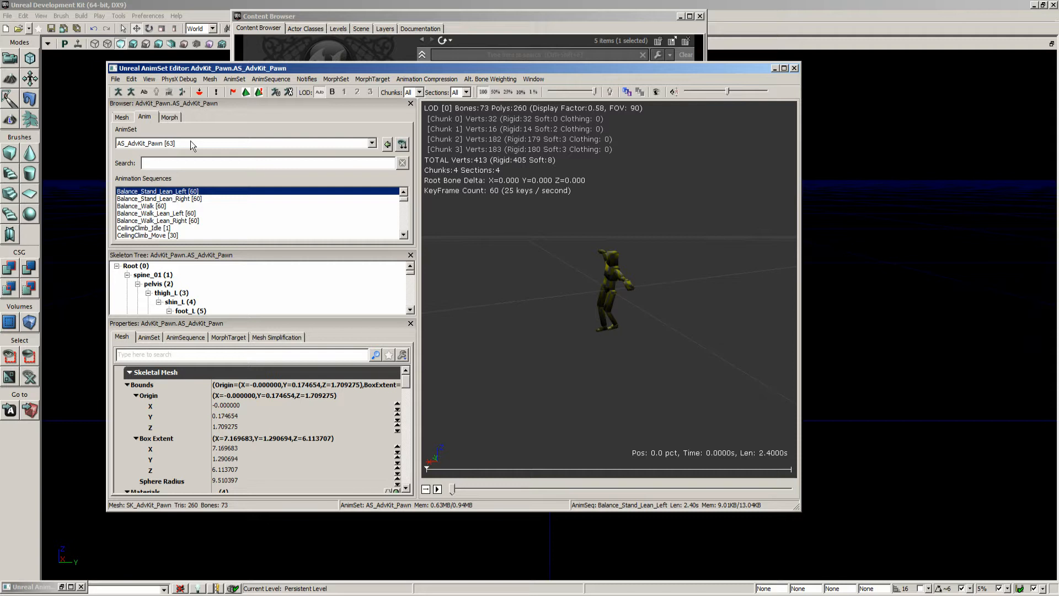
click(114, 79)
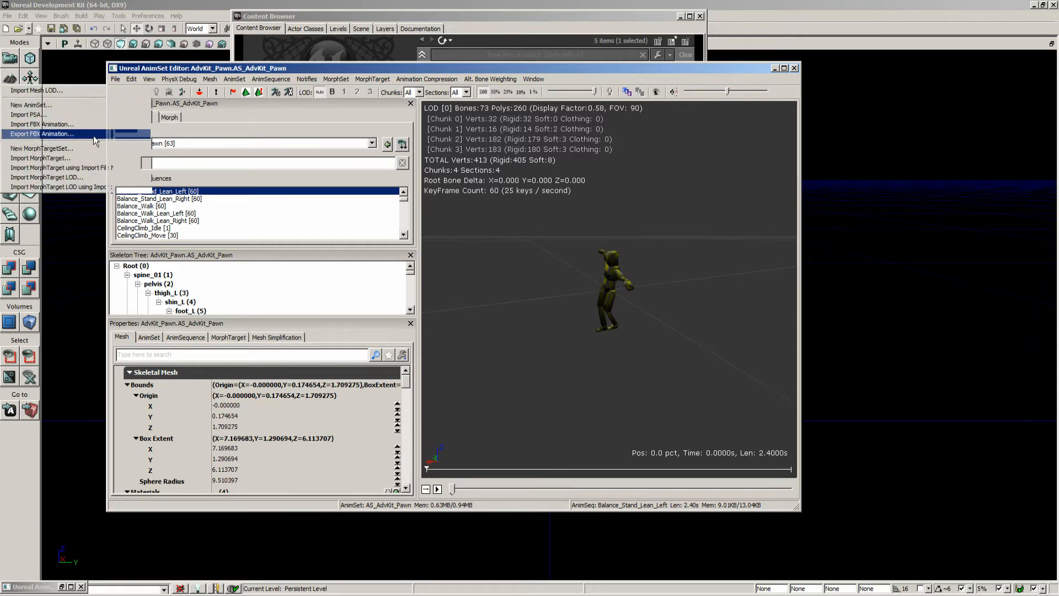
click(44, 133)
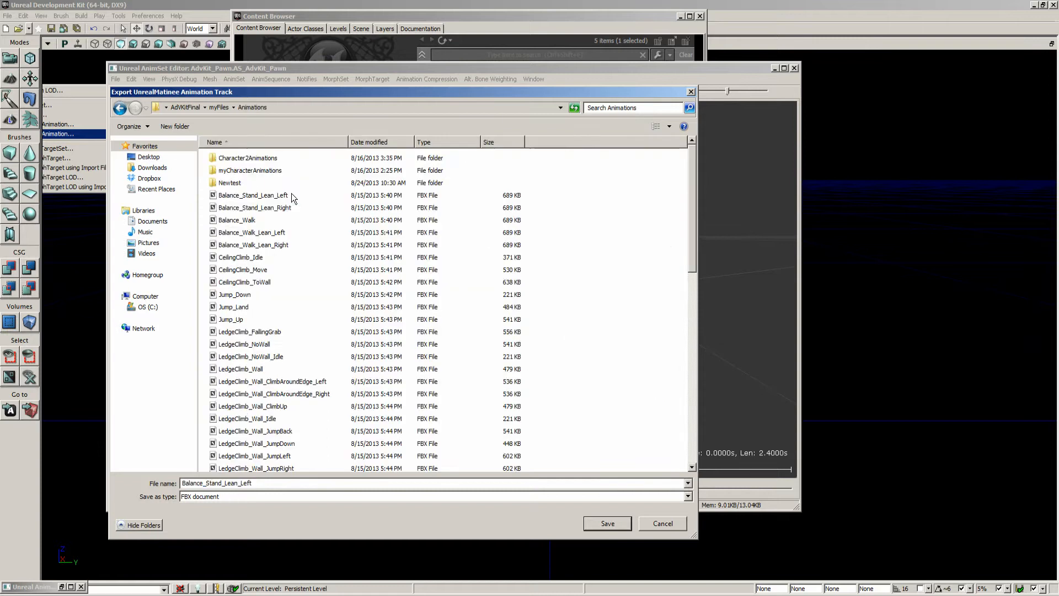
scroll(down, 3)
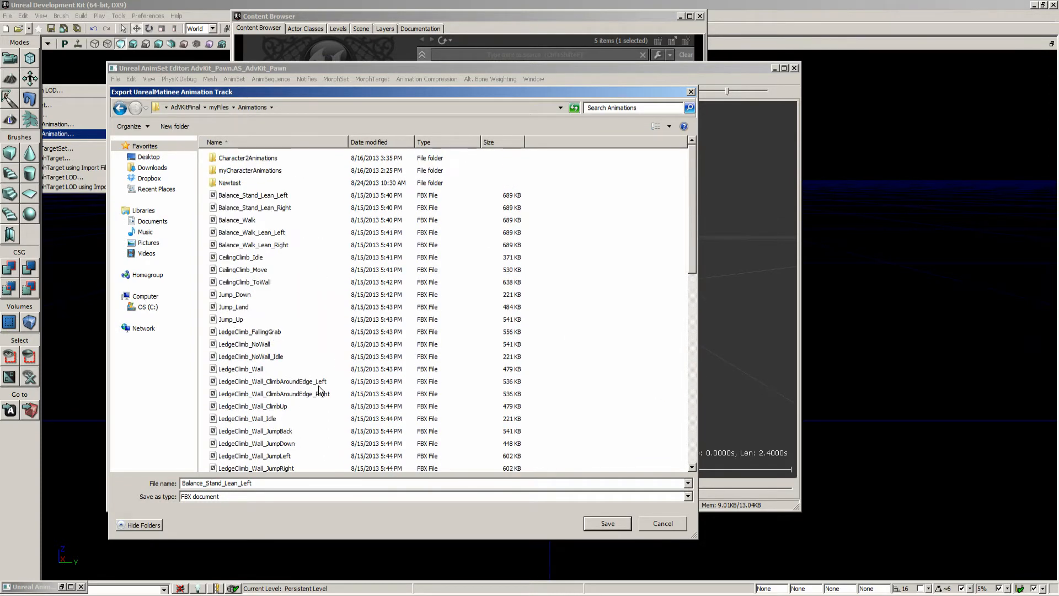
mouse_move(281, 400)
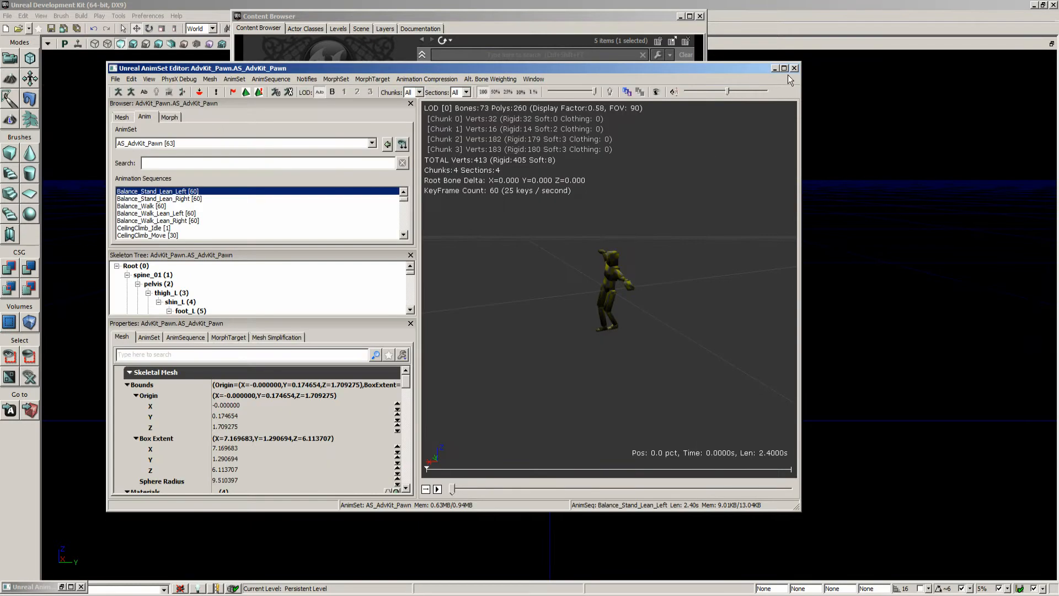
click(794, 68)
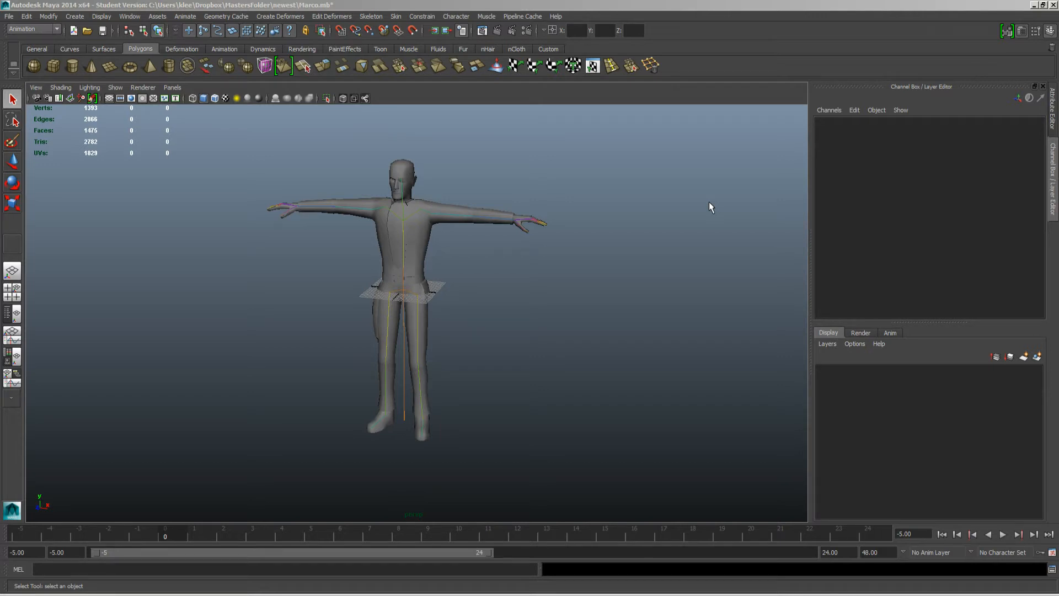
mouse_move(420, 239)
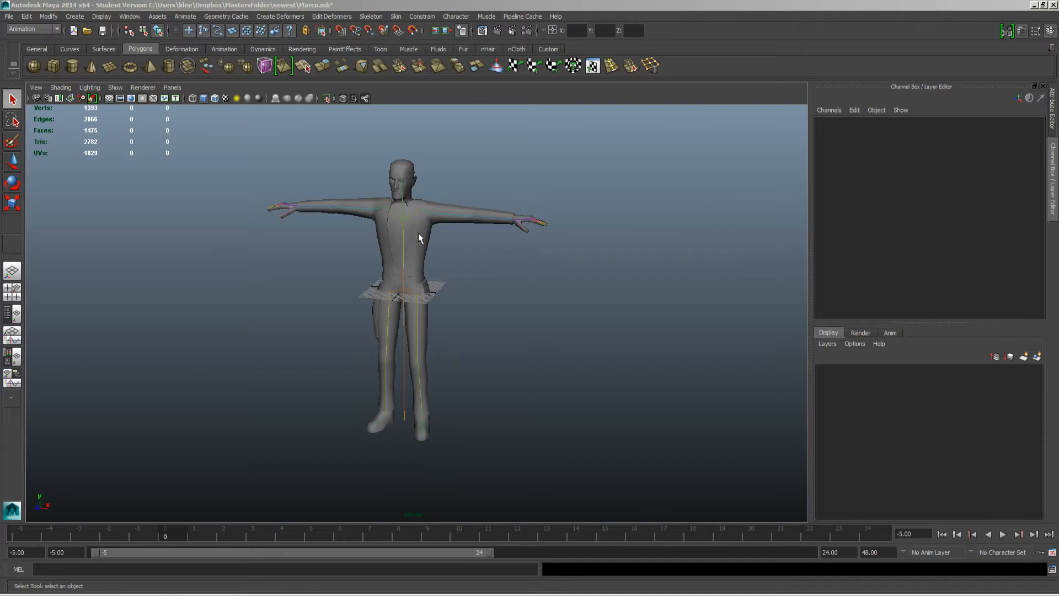
Activate the Rotate tool with the Marco T-pose character loaded.
click(500, 220)
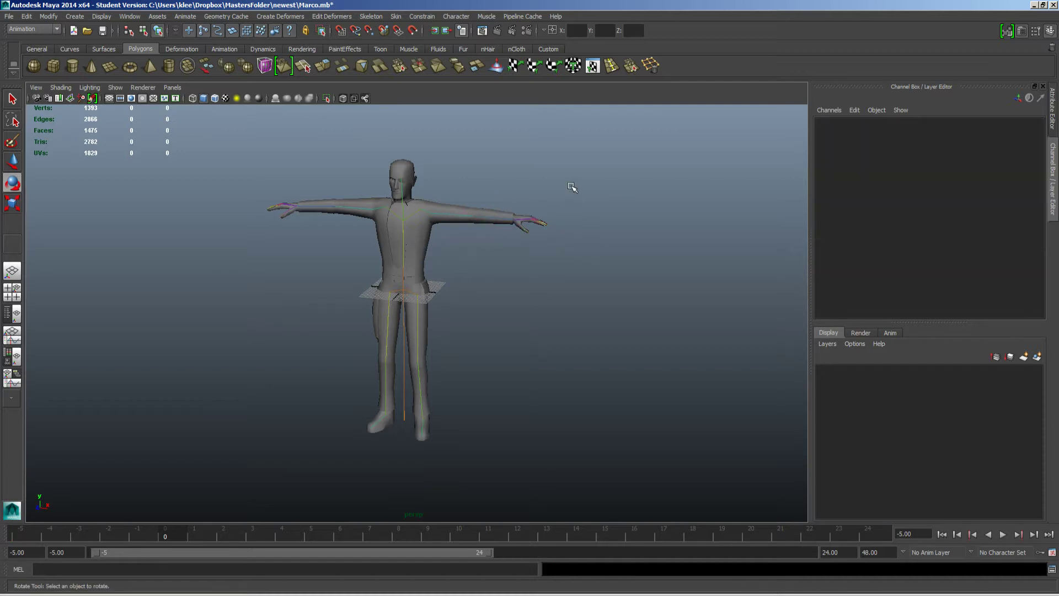
mouse_move(580, 193)
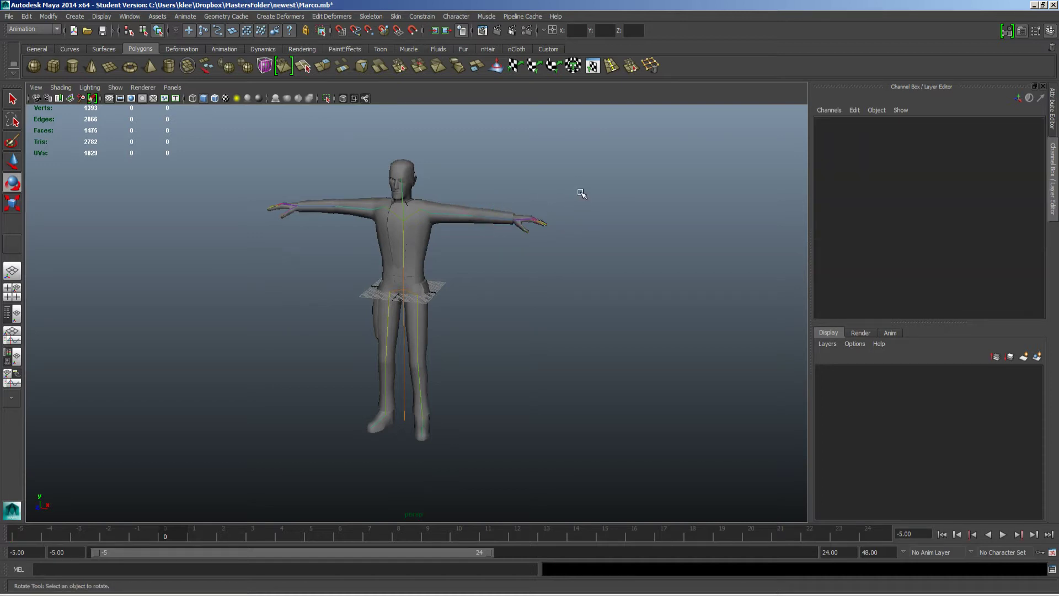
mouse_move(583, 193)
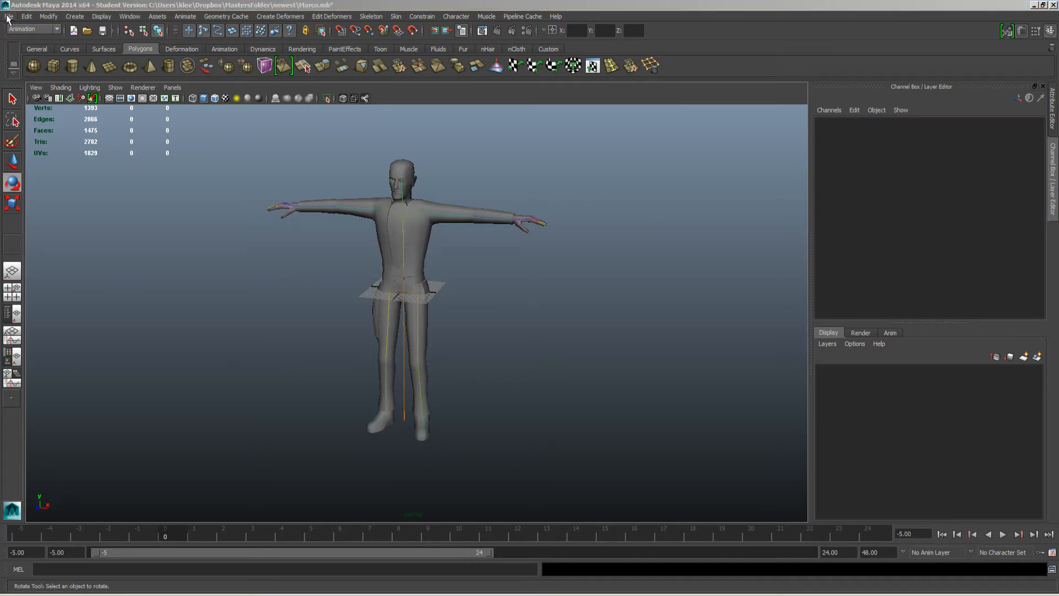
Import WallClimb_Upwards.fbx into the Marco scene via File > Import.
click(6, 18)
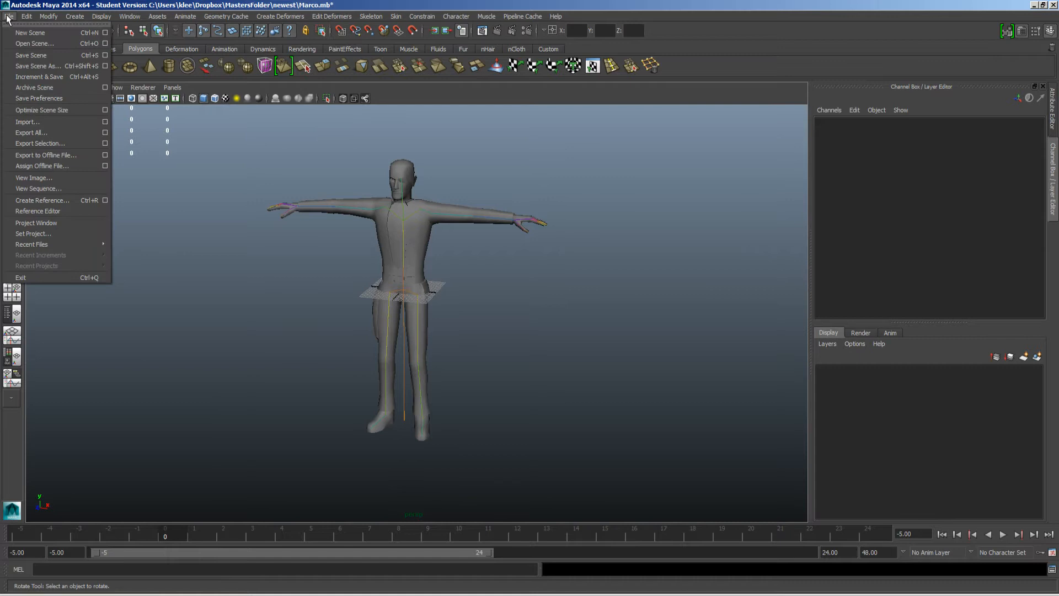
click(29, 122)
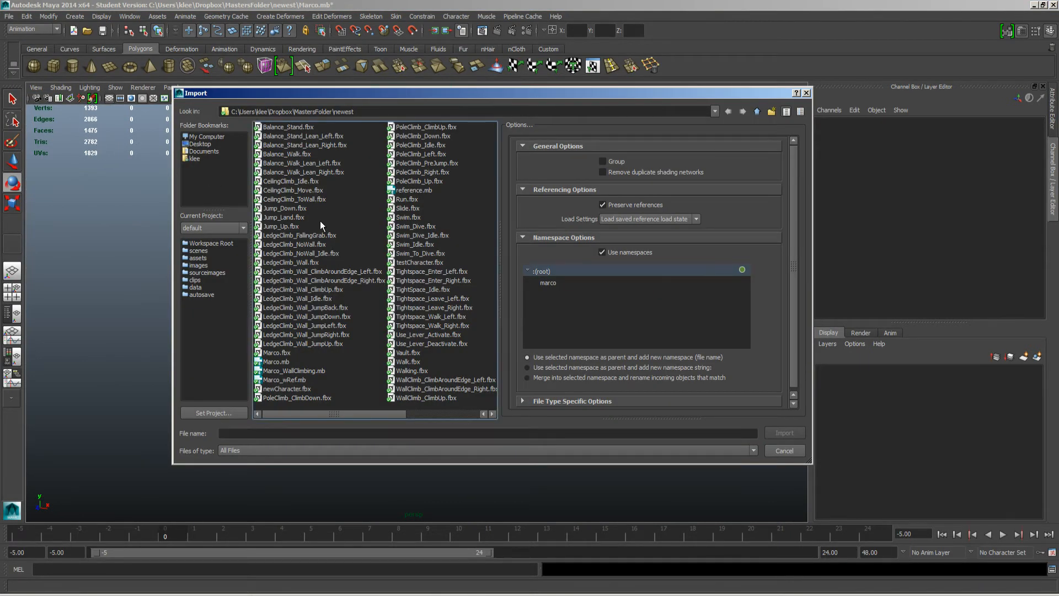
drag(331, 414, 439, 414)
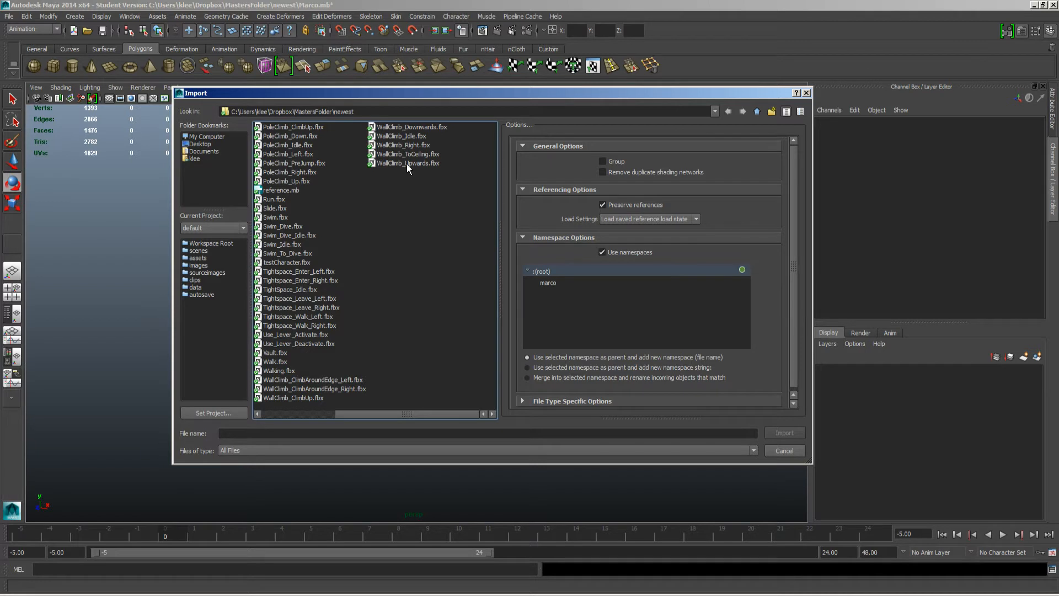
click(408, 163)
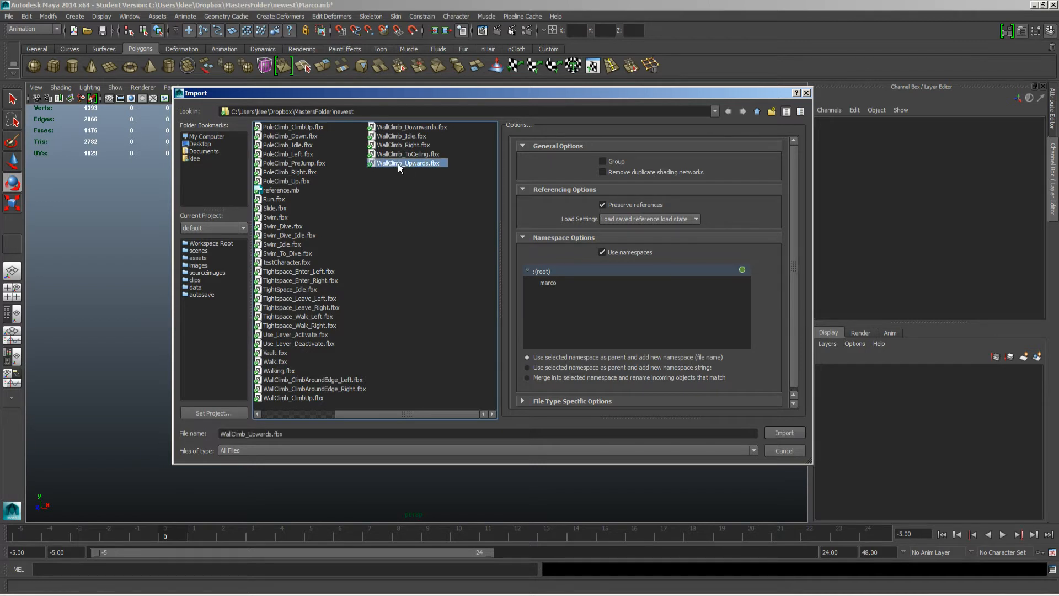
mouse_move(408, 170)
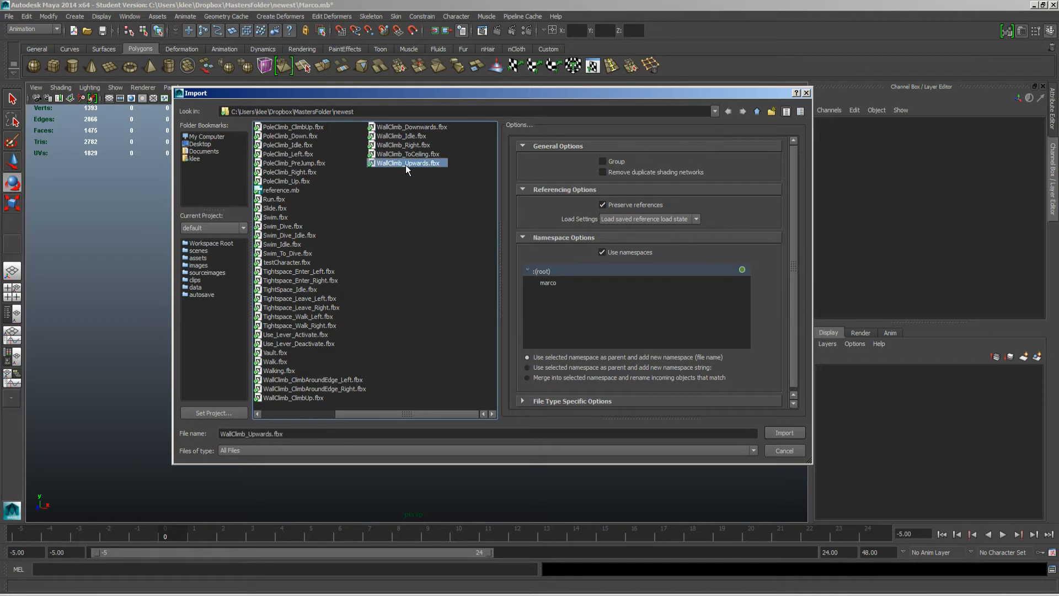
click(785, 433)
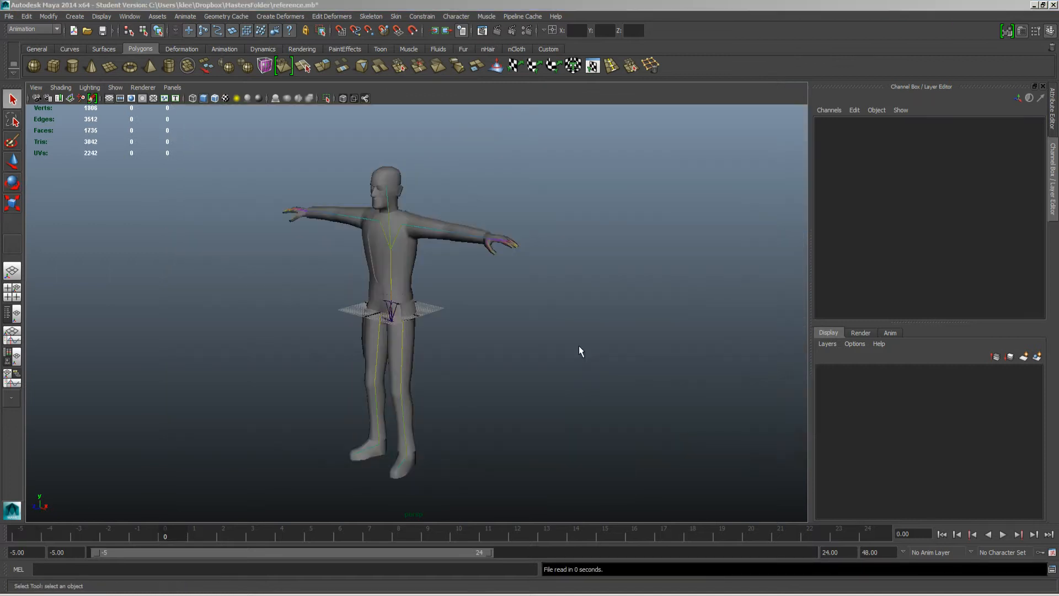
mouse_move(314, 295)
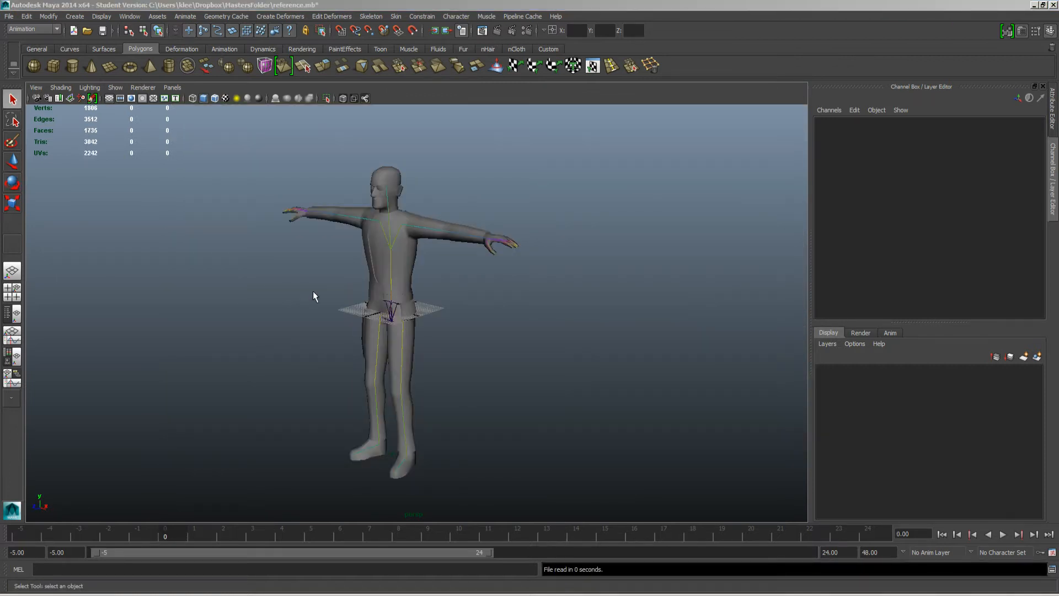
click(393, 306)
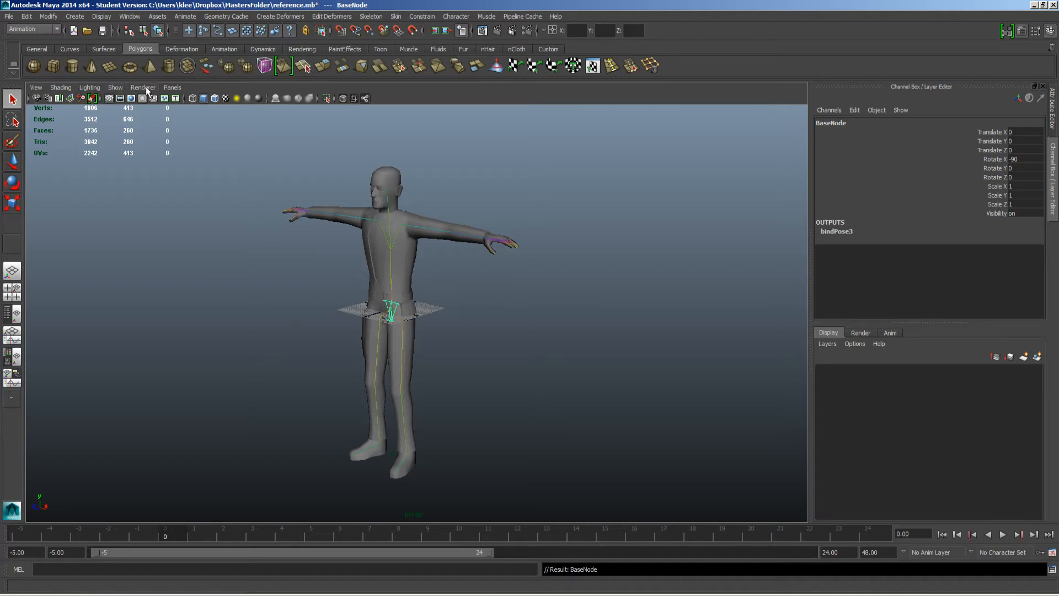
click(115, 87)
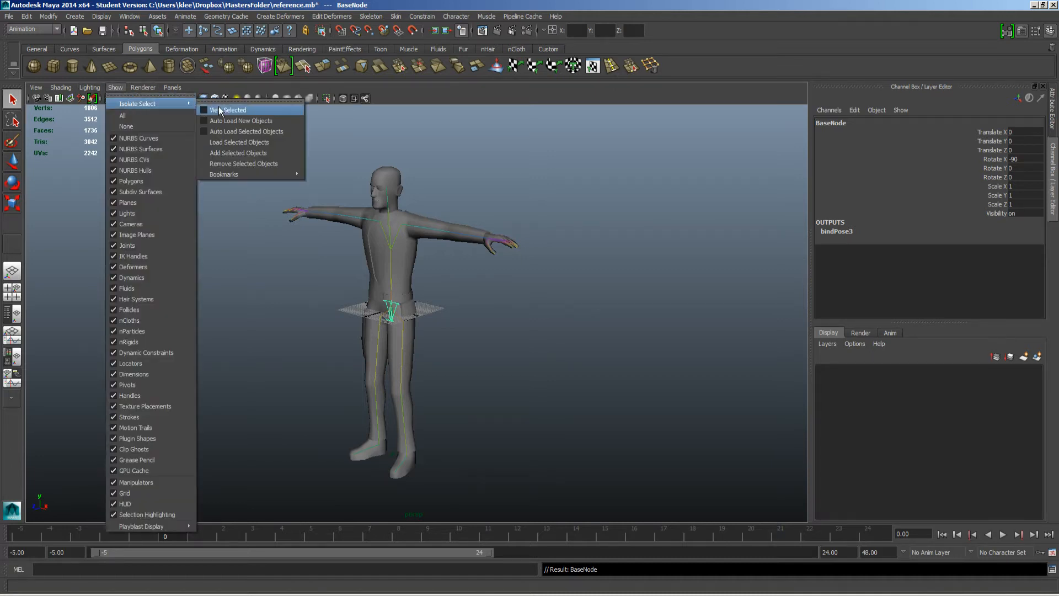
click(228, 109)
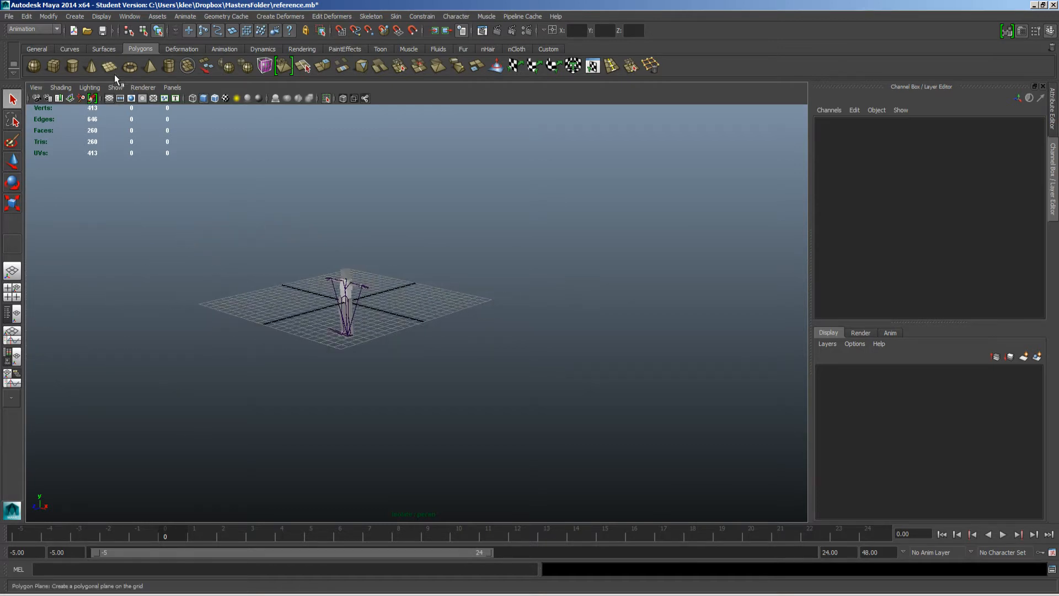
click(115, 87)
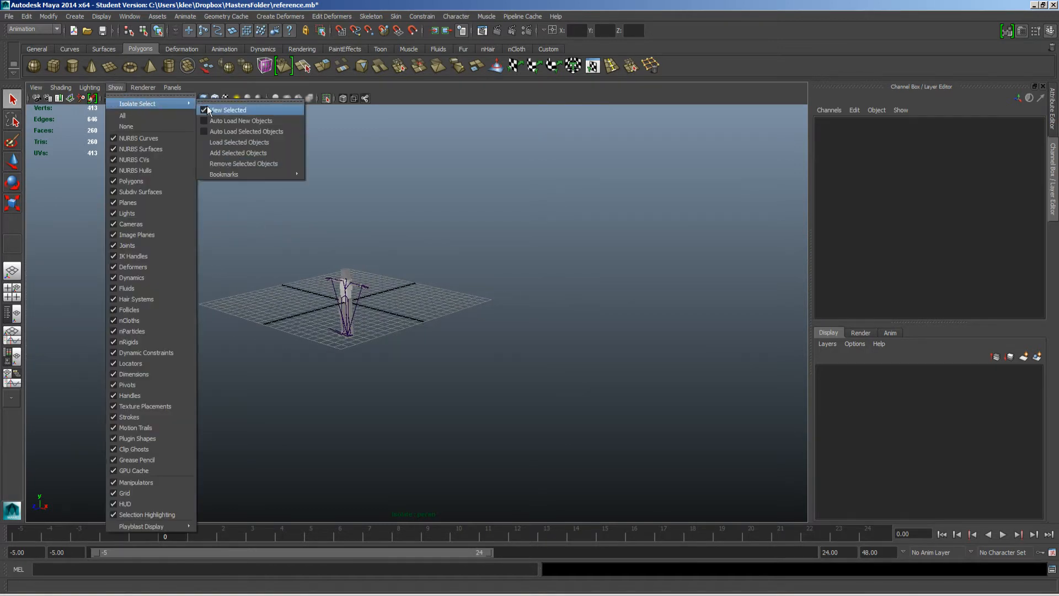
click(230, 110)
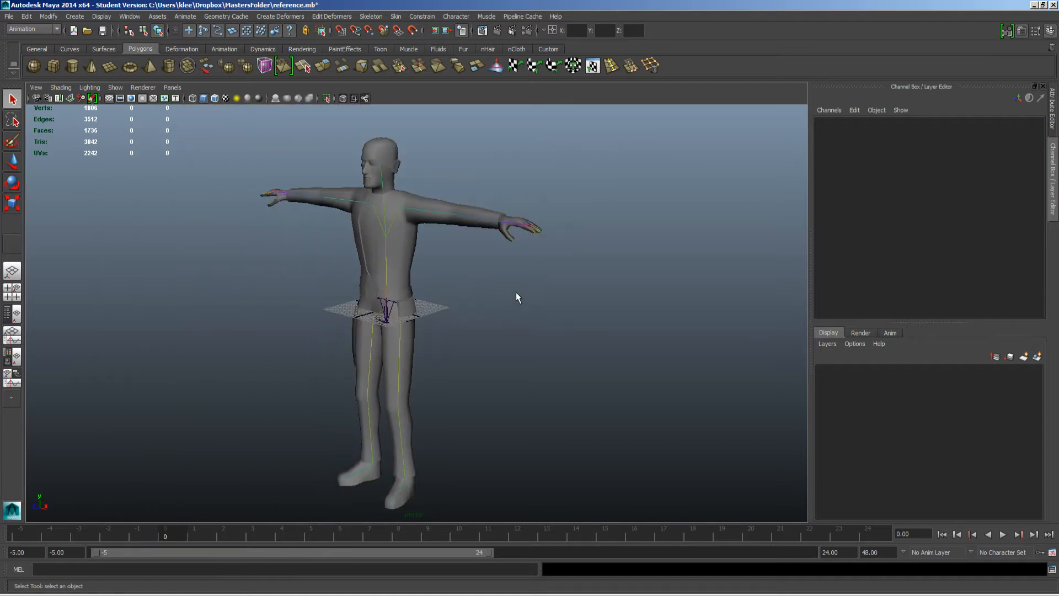
mouse_move(392, 255)
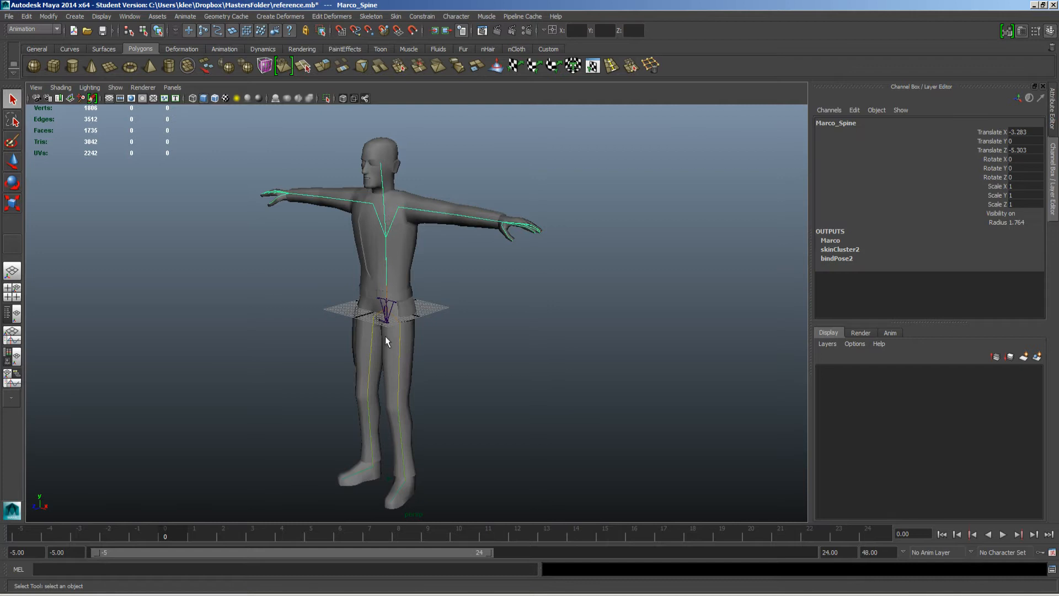
mouse_move(404, 121)
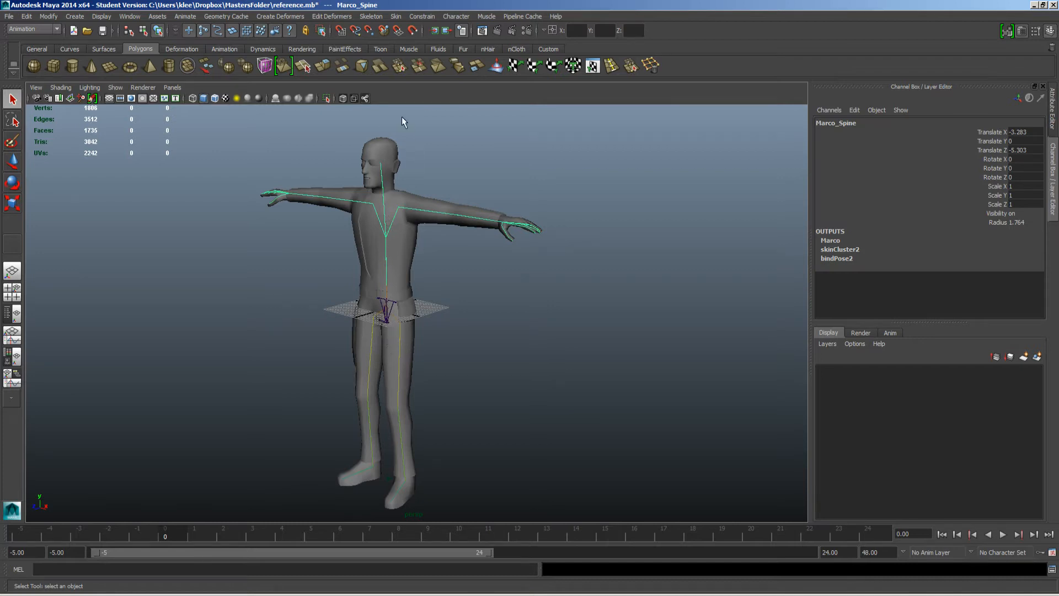
mouse_move(369, 15)
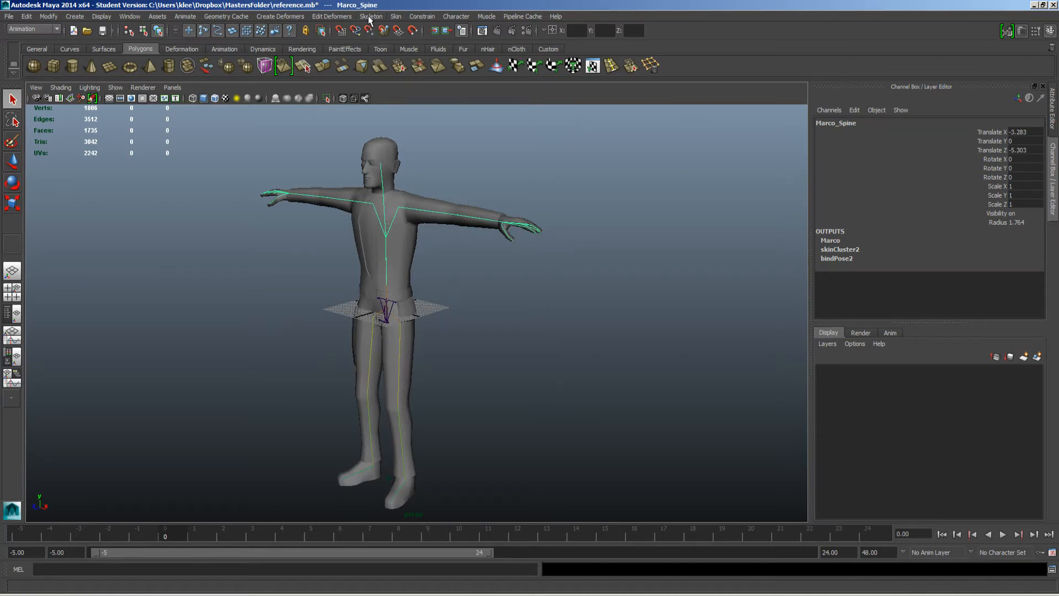
Review Marco's HumanIK definition via Skeleton > HumanIK, inspecting a mapped left-arm bone.
click(371, 16)
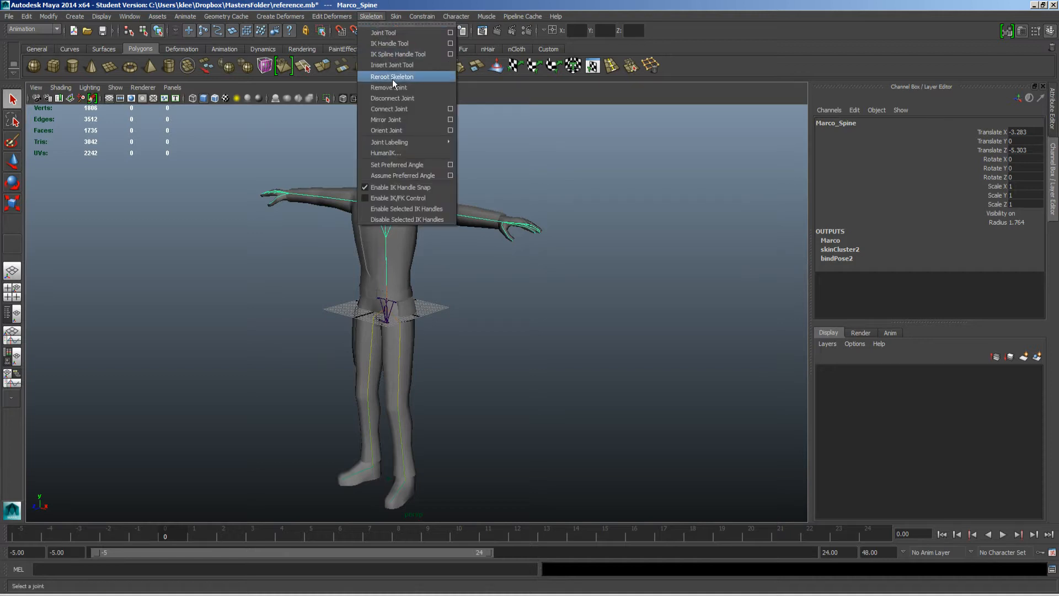
mouse_move(410, 152)
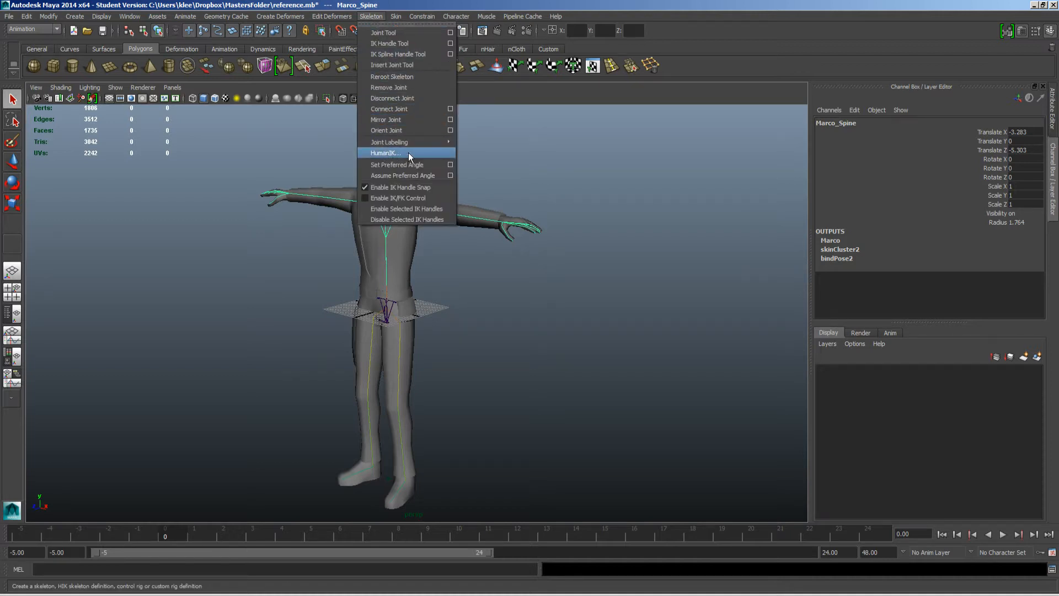
click(384, 153)
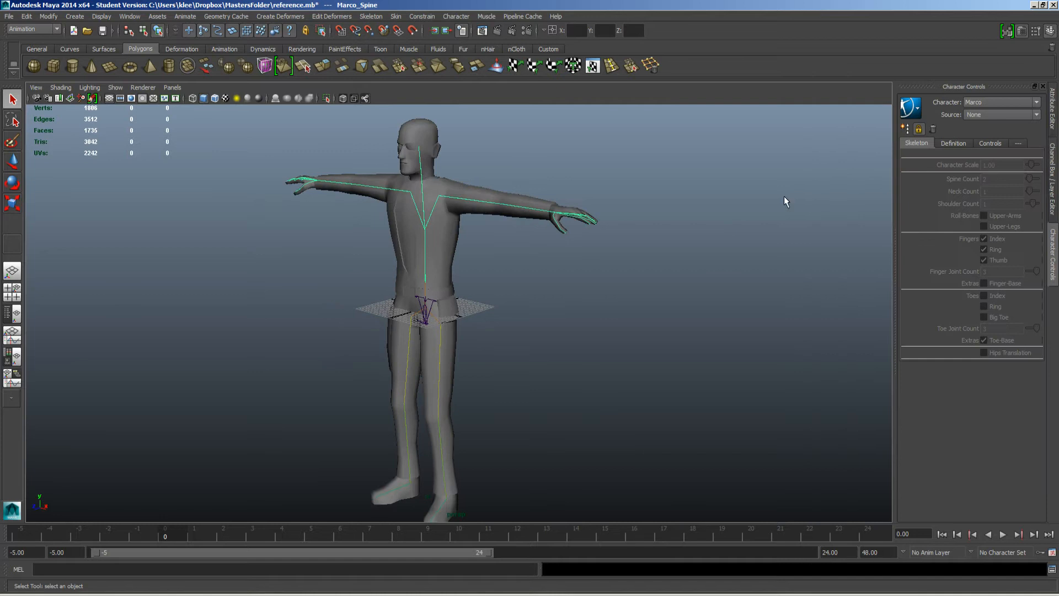
mouse_move(987, 104)
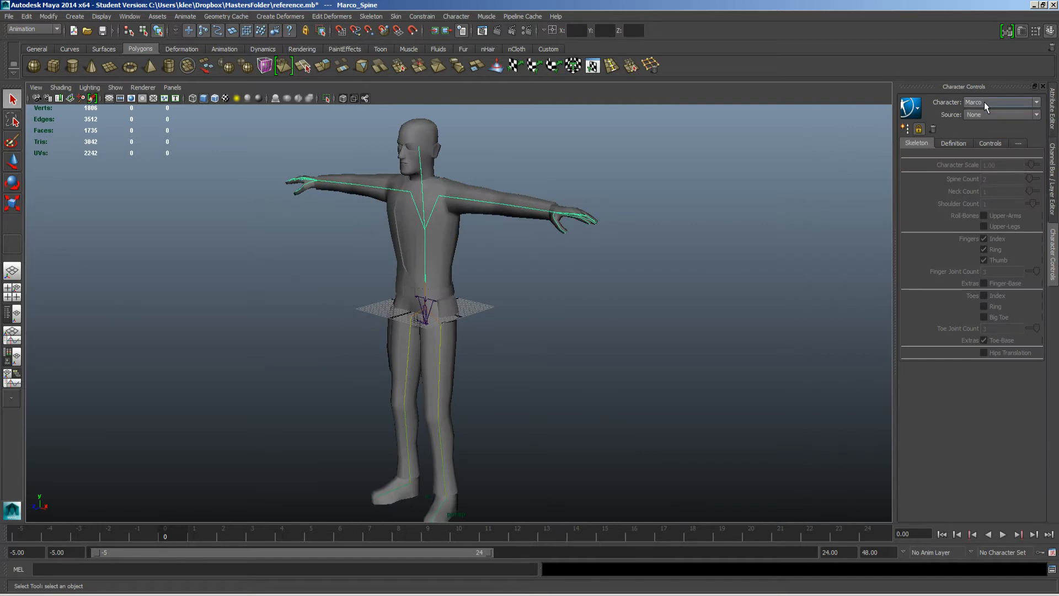
click(954, 142)
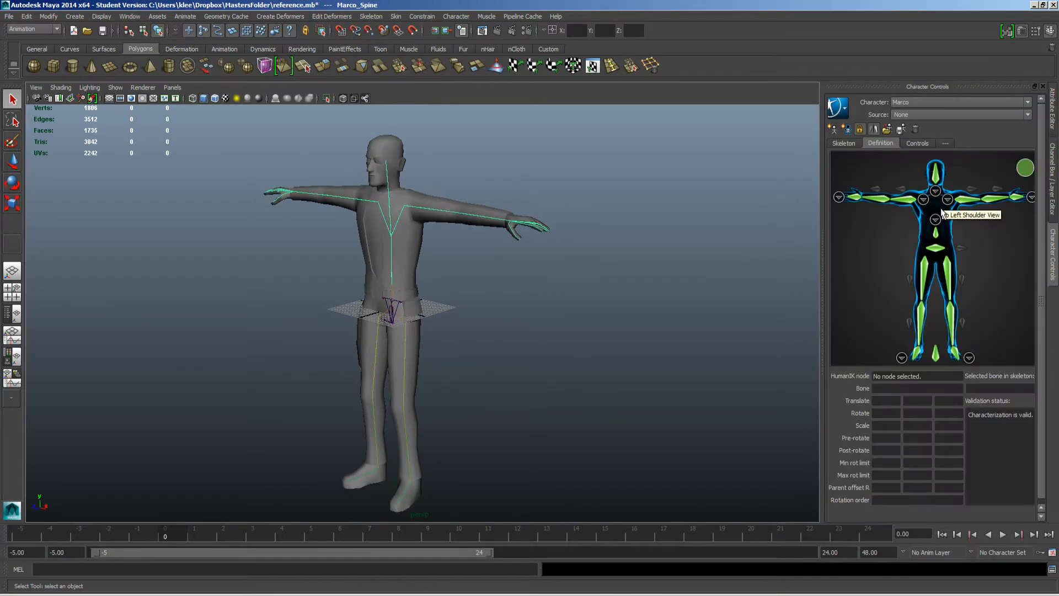
mouse_move(905, 331)
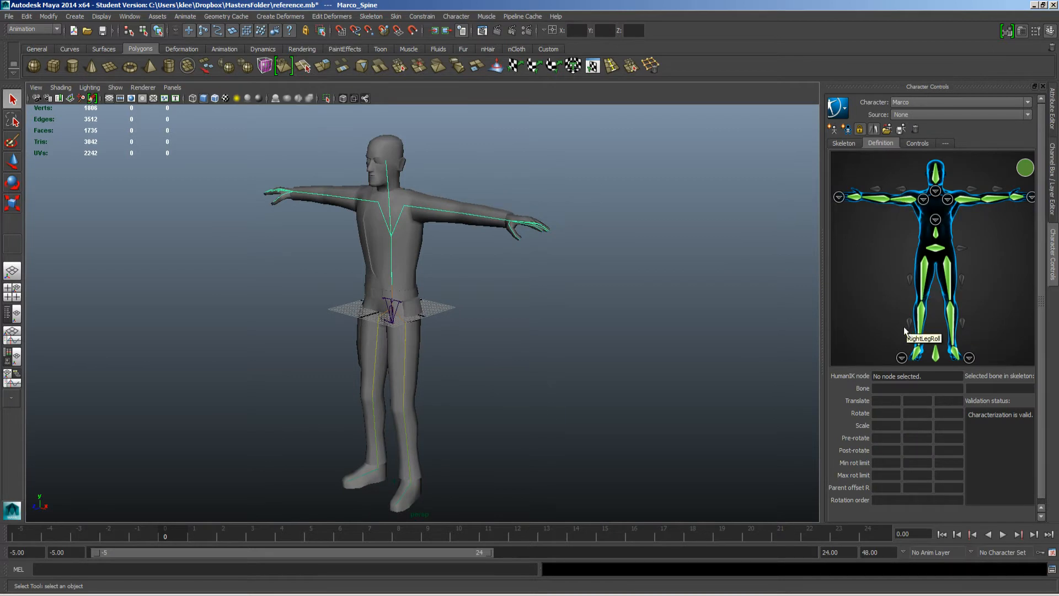
click(984, 197)
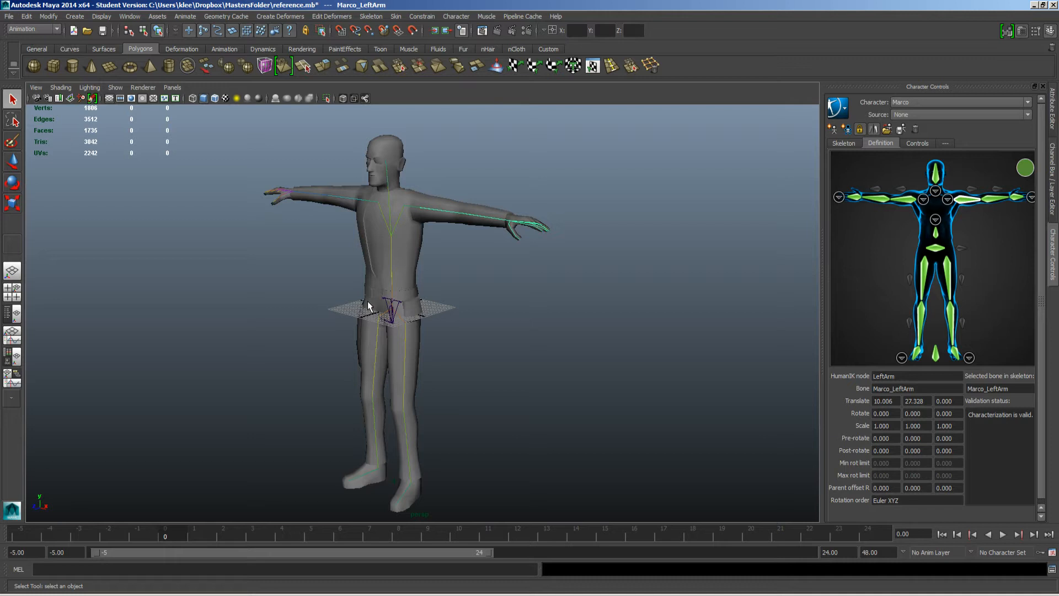
mouse_move(860, 255)
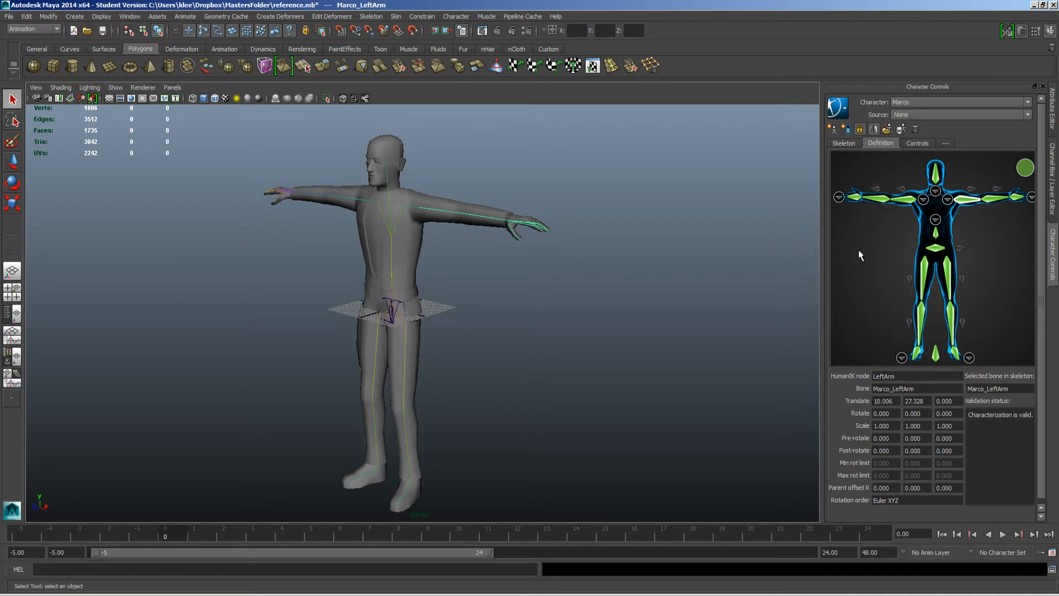
mouse_move(953, 225)
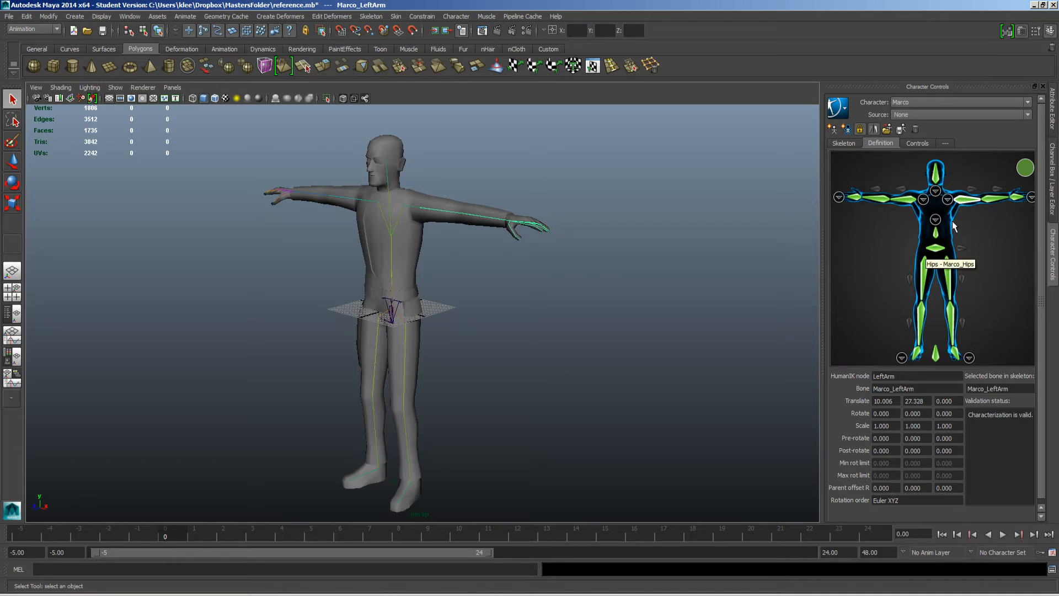
mouse_move(938, 324)
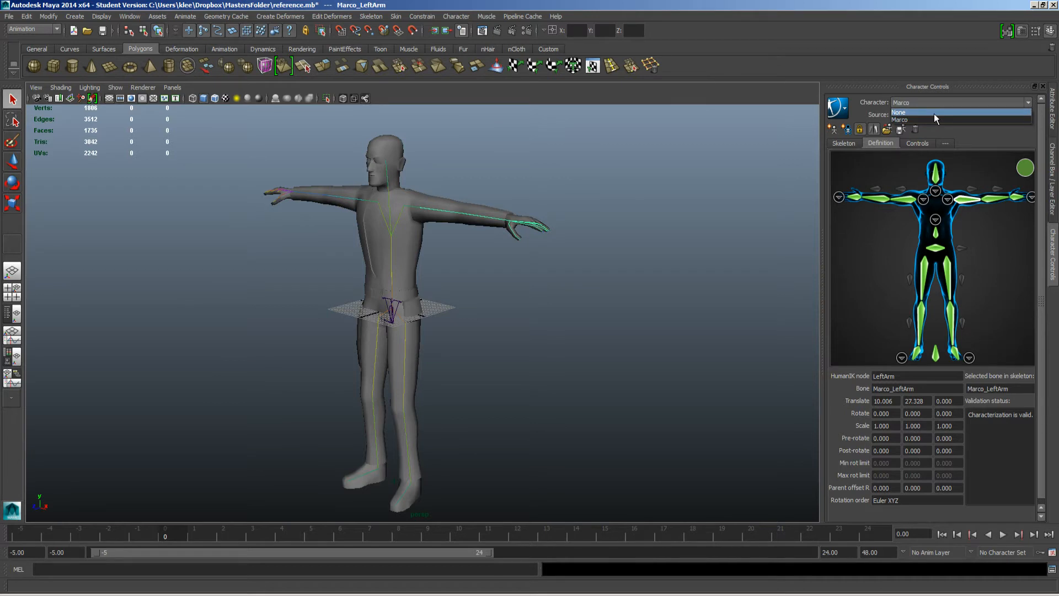
With Character set to None, define Character1 on the imported skeleton's Root joint.
click(898, 113)
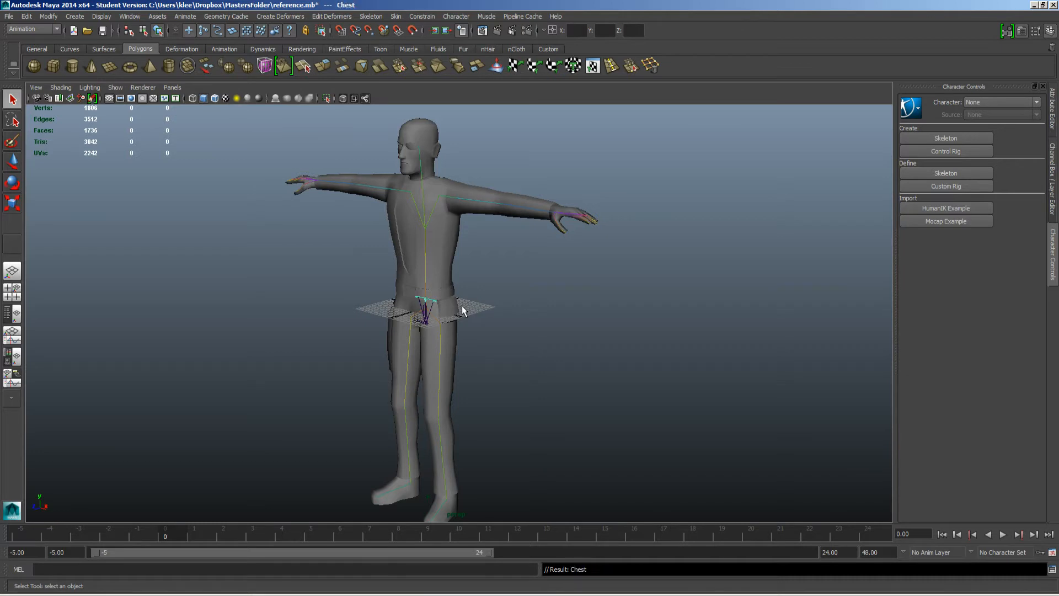
click(426, 317)
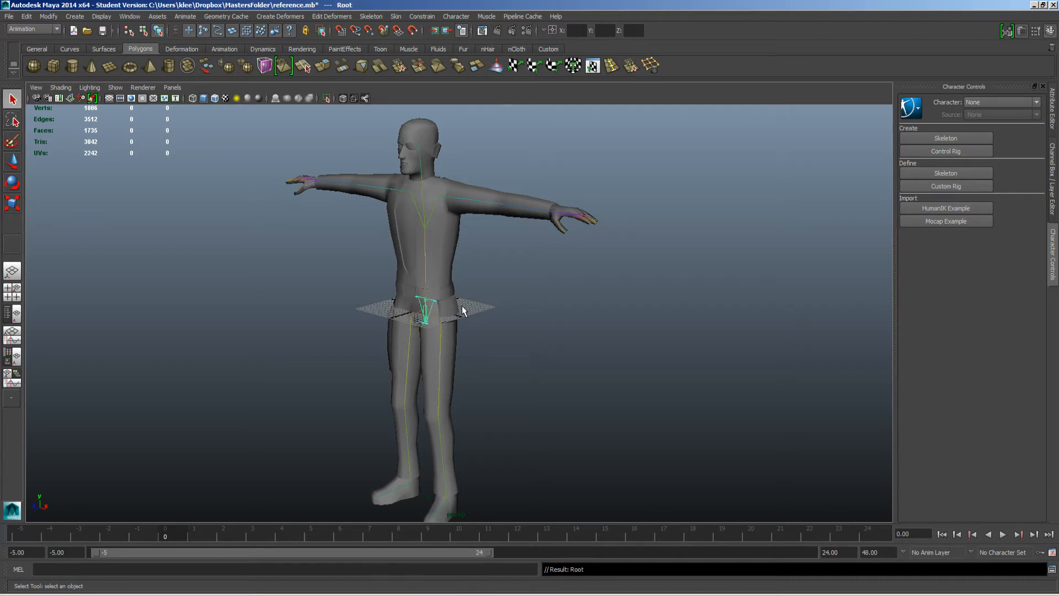
click(115, 87)
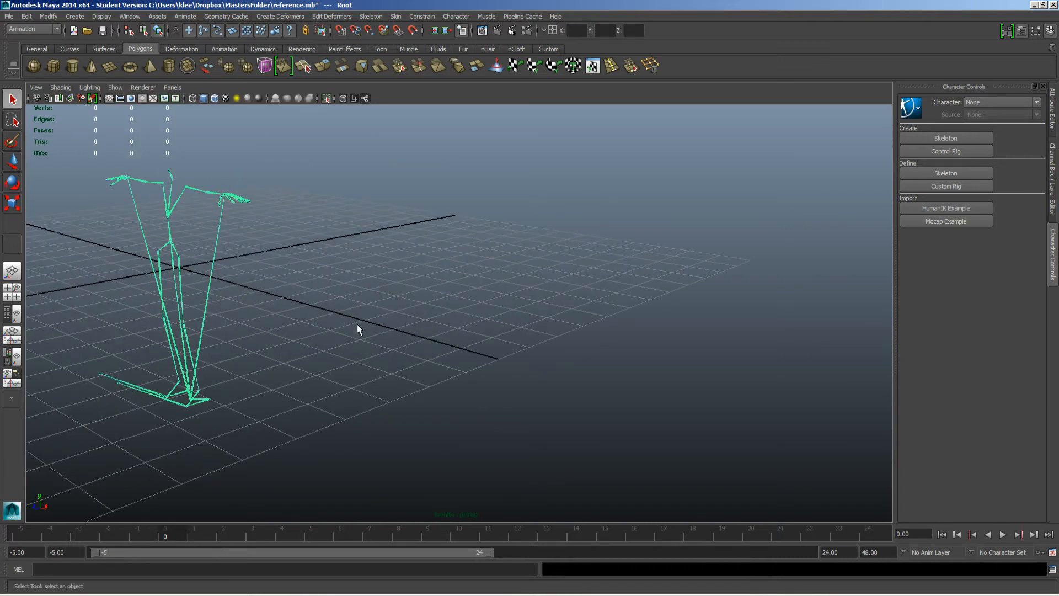
drag(357, 328, 531, 383)
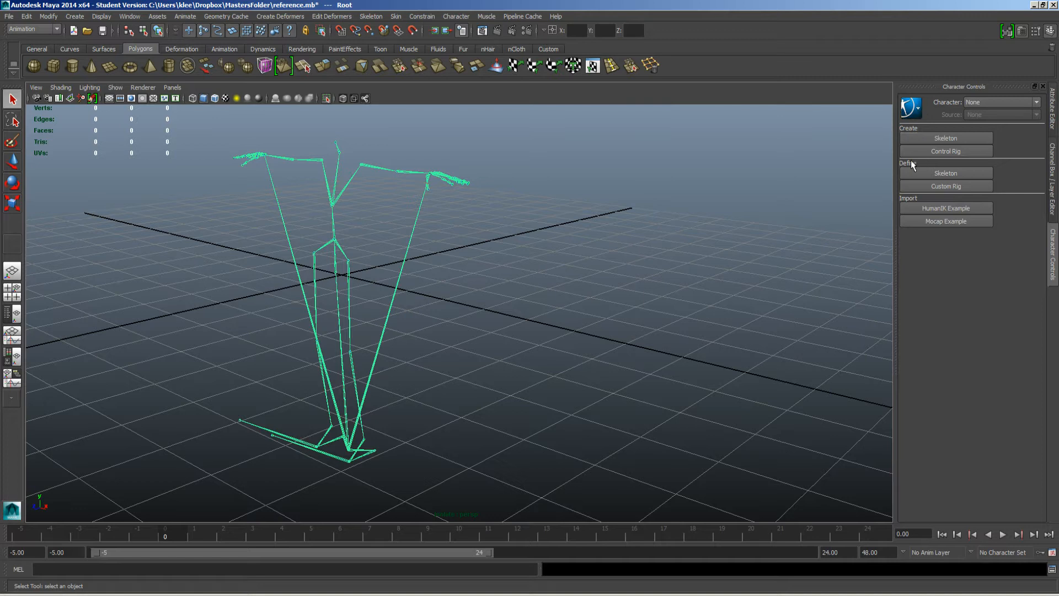
click(945, 137)
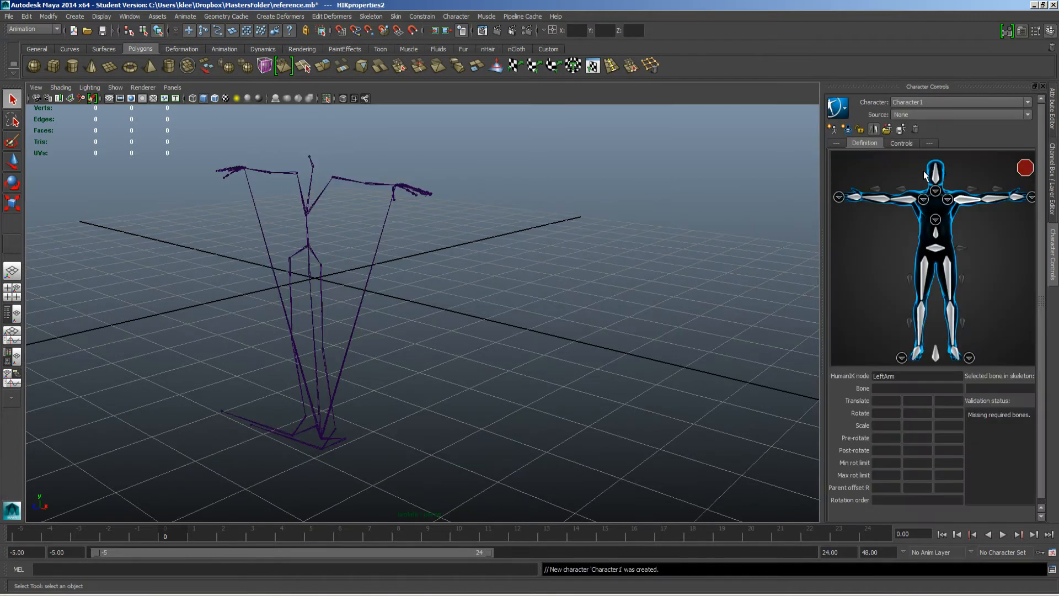
mouse_move(937, 247)
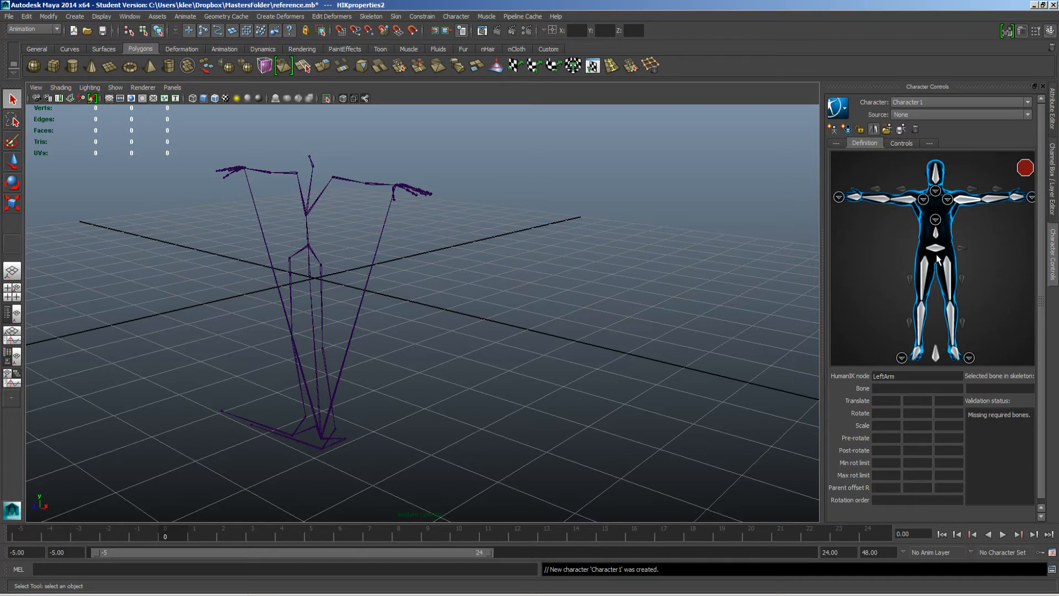
mouse_move(937, 250)
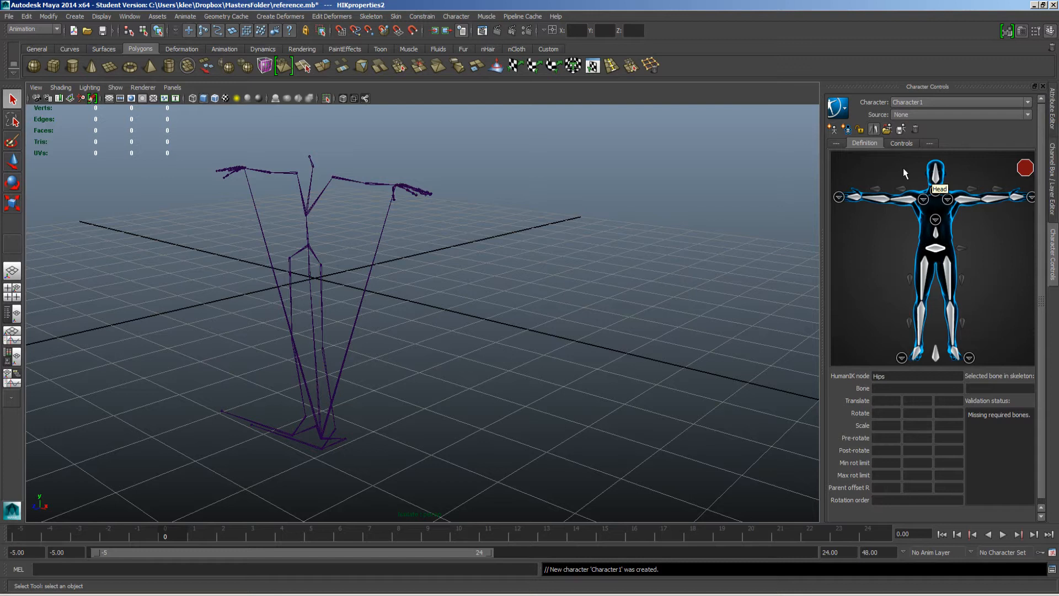
mouse_move(934, 245)
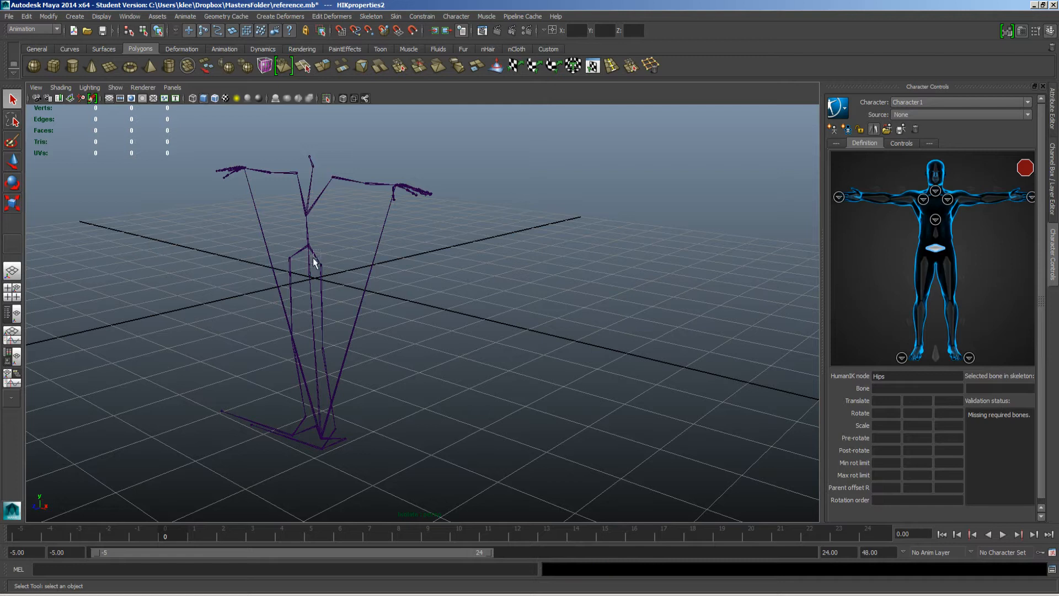
Map pelvis to Hips and spine_02 to Spine, then bring up the spine detail slots.
click(935, 247)
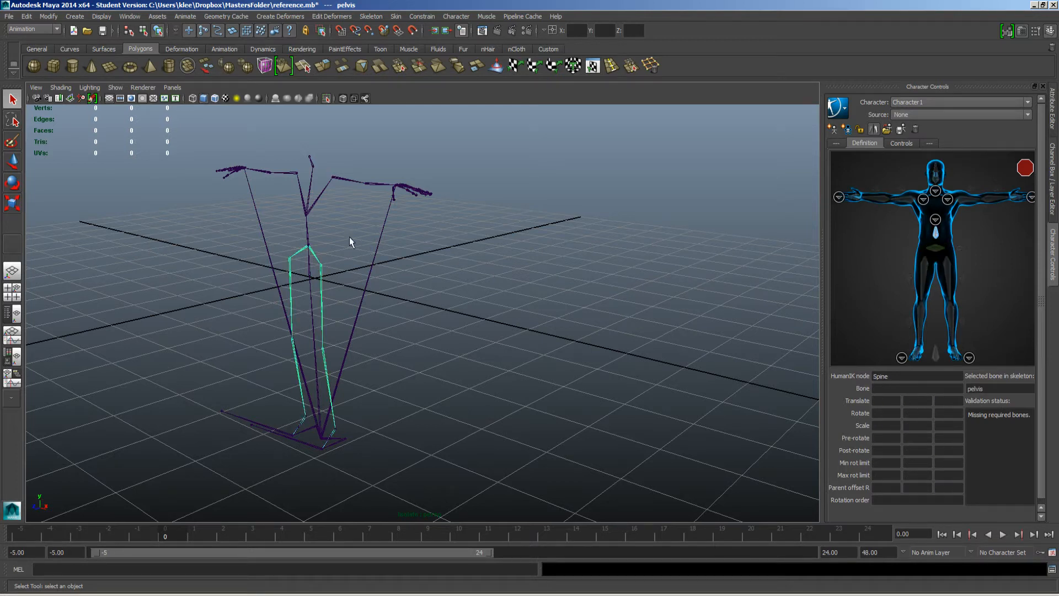
click(936, 249)
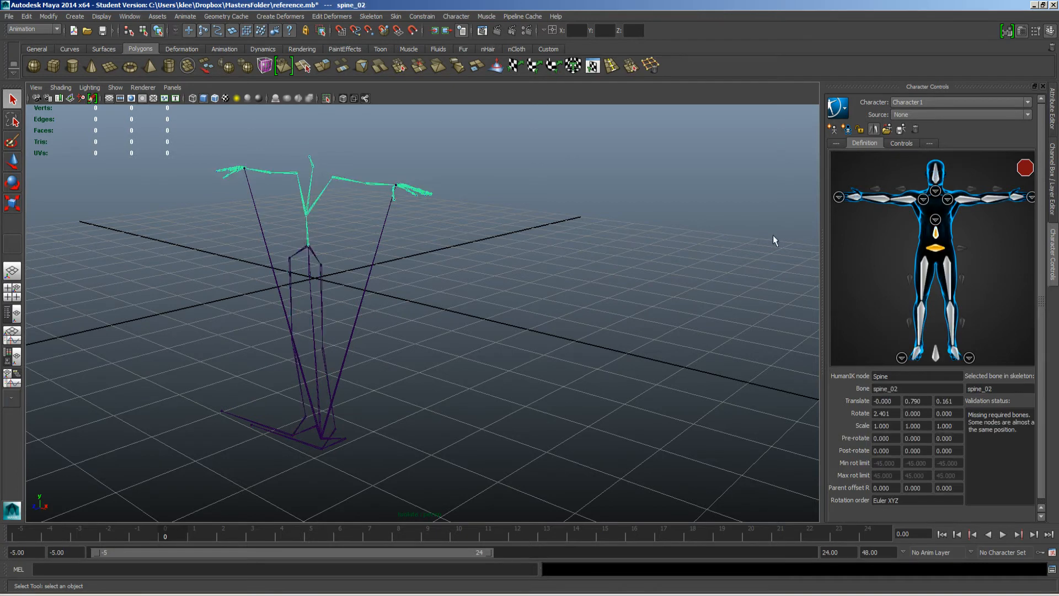
mouse_move(936, 229)
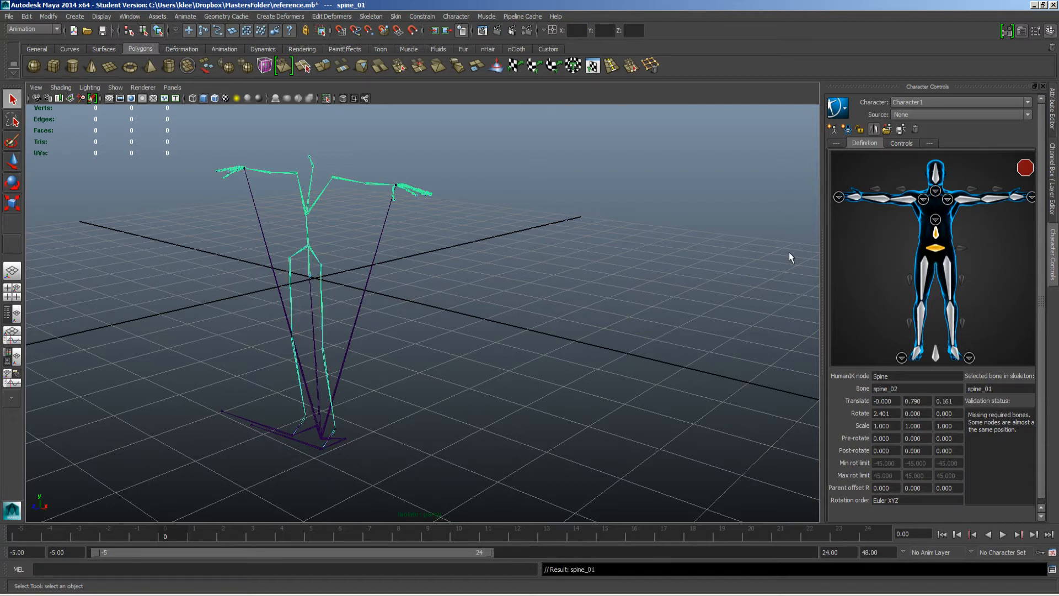
mouse_move(310, 316)
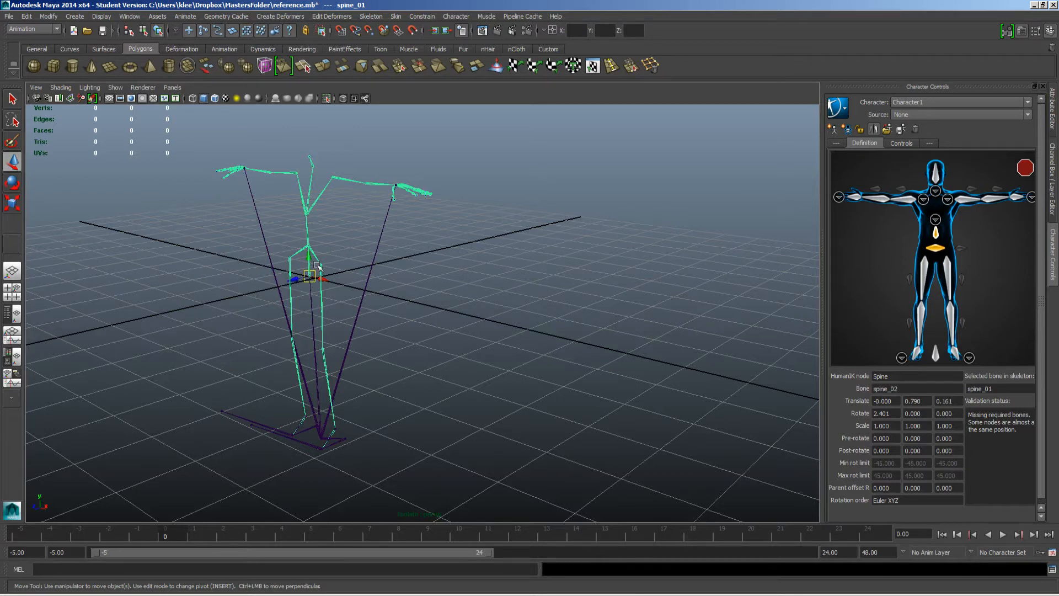
click(308, 267)
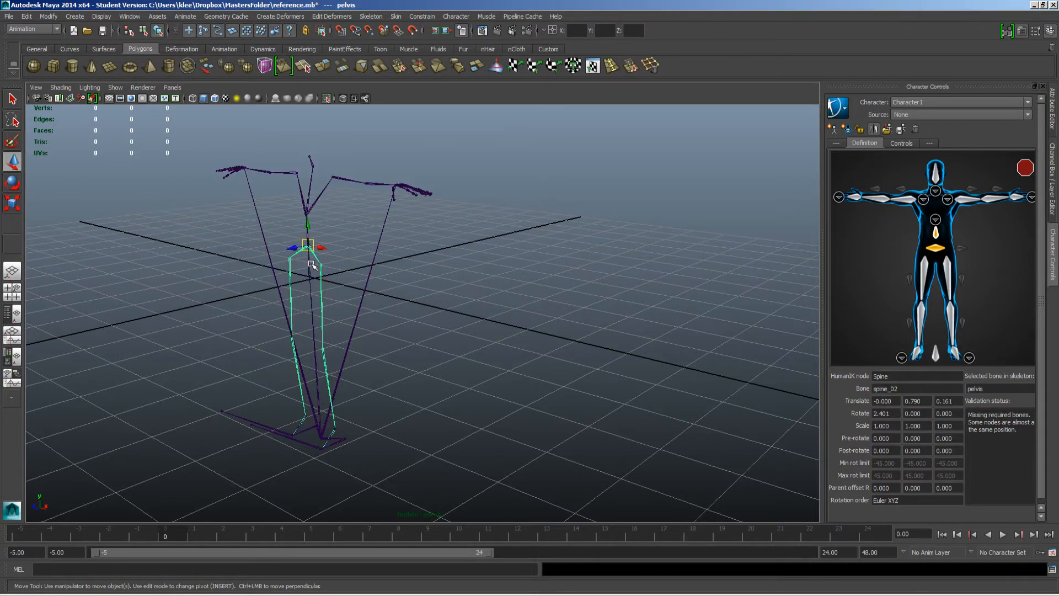
drag(311, 264, 296, 246)
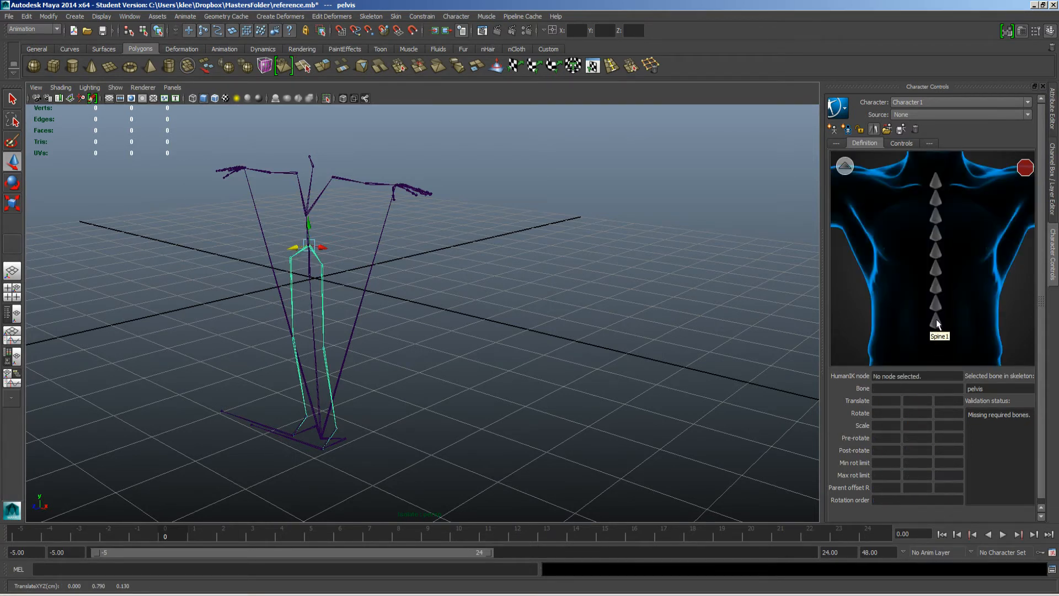
Pick the Spine1 slot in the spine detail view for assignment.
click(936, 322)
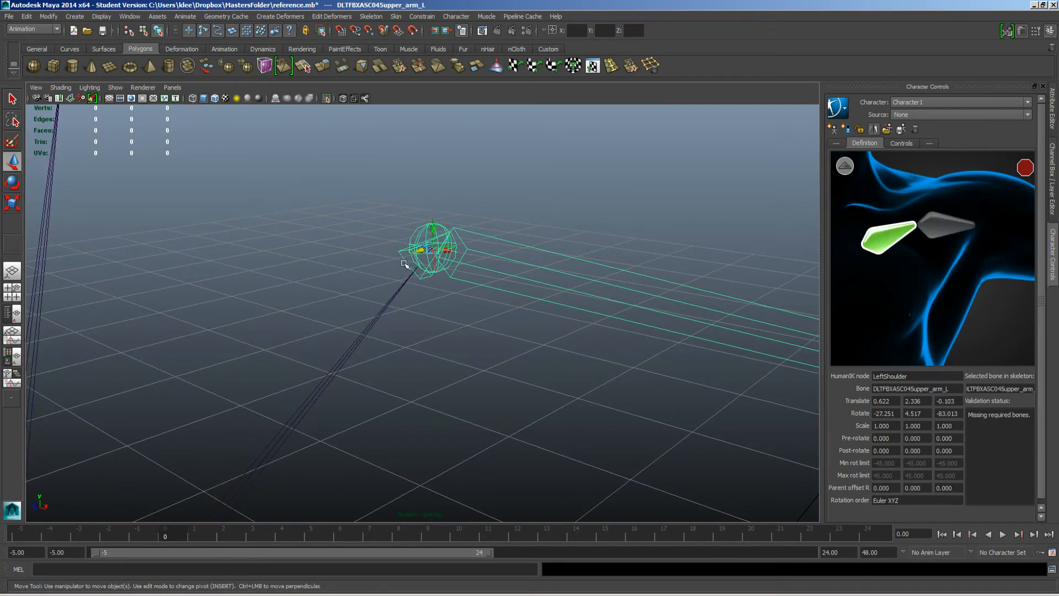
mouse_move(845, 166)
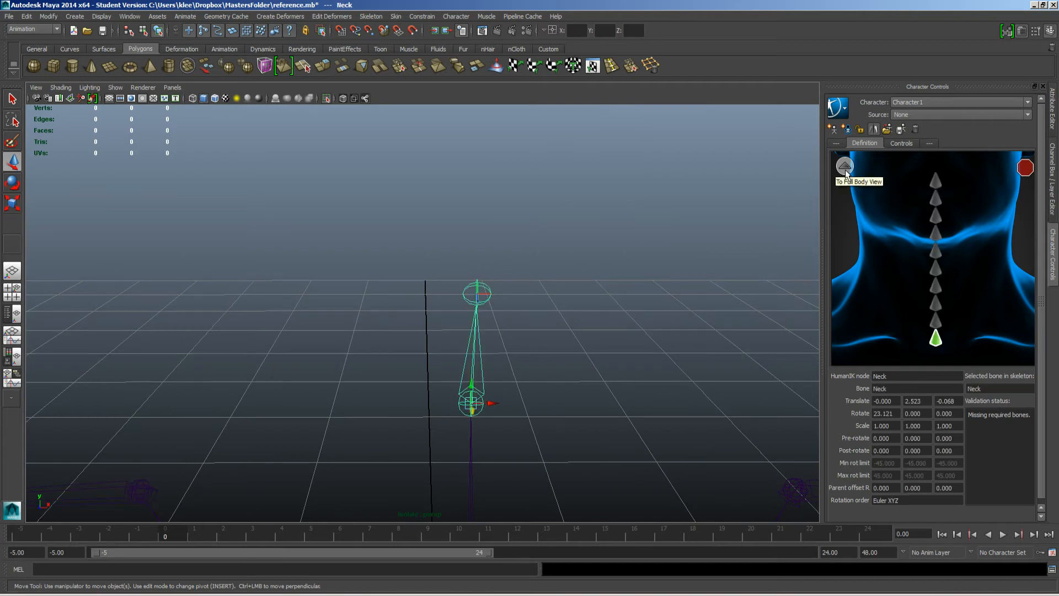
Back in full-body view, reassign upper_arm_L and accept clearing its earlier LeftArm assignment.
click(845, 165)
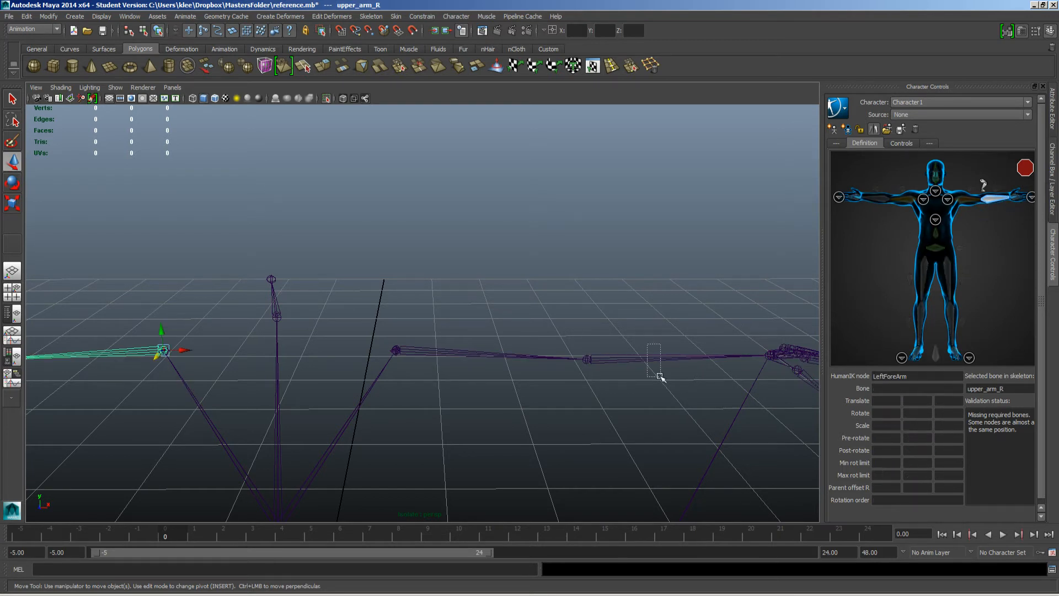
click(1021, 181)
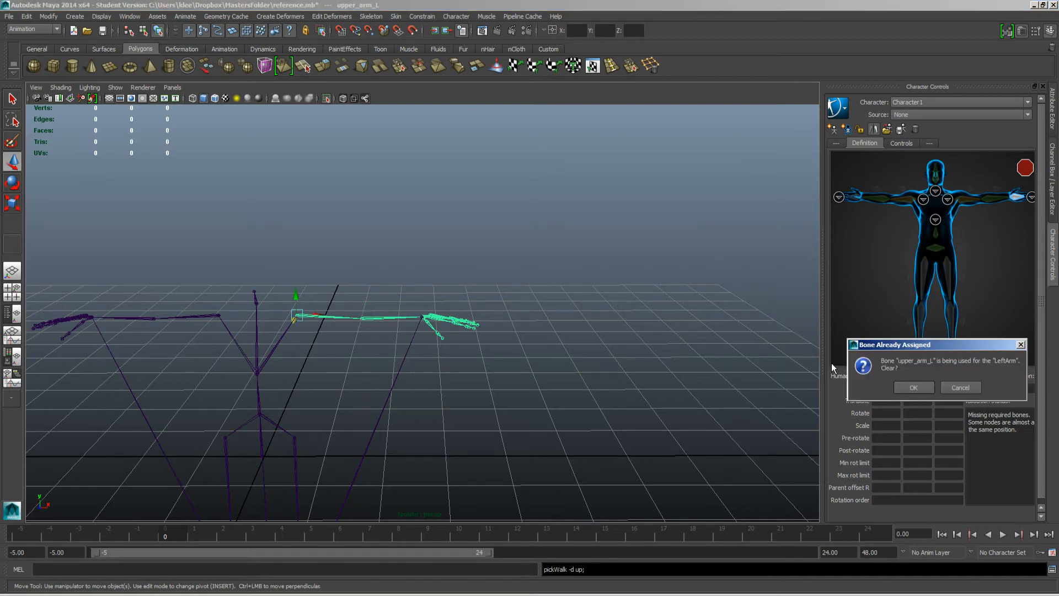
click(914, 387)
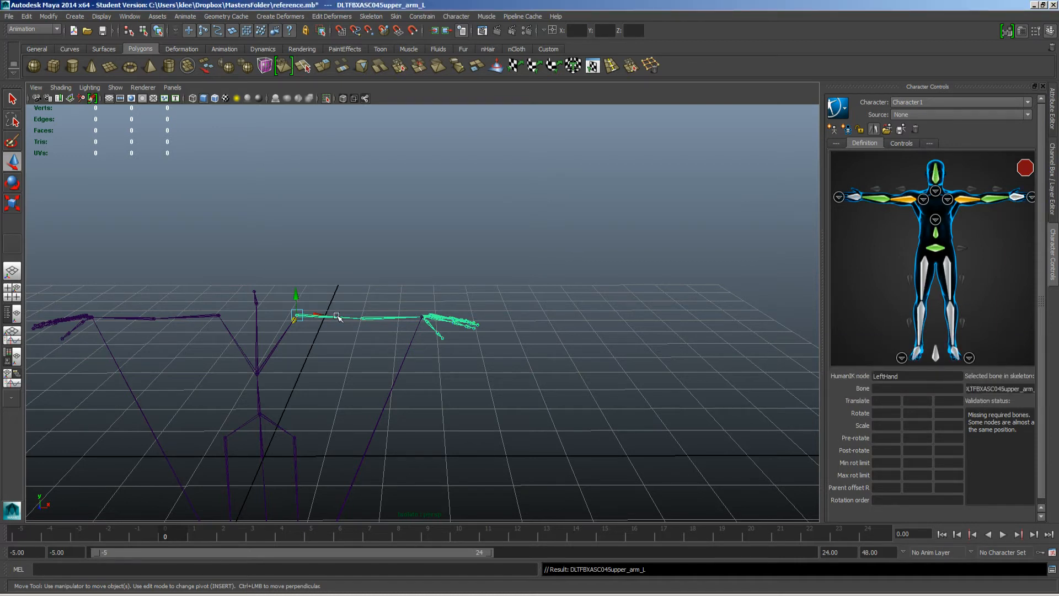
Assign upper_arm_L to LeftArm and upper_arm_R to RightArm so both chains turn green.
click(258, 464)
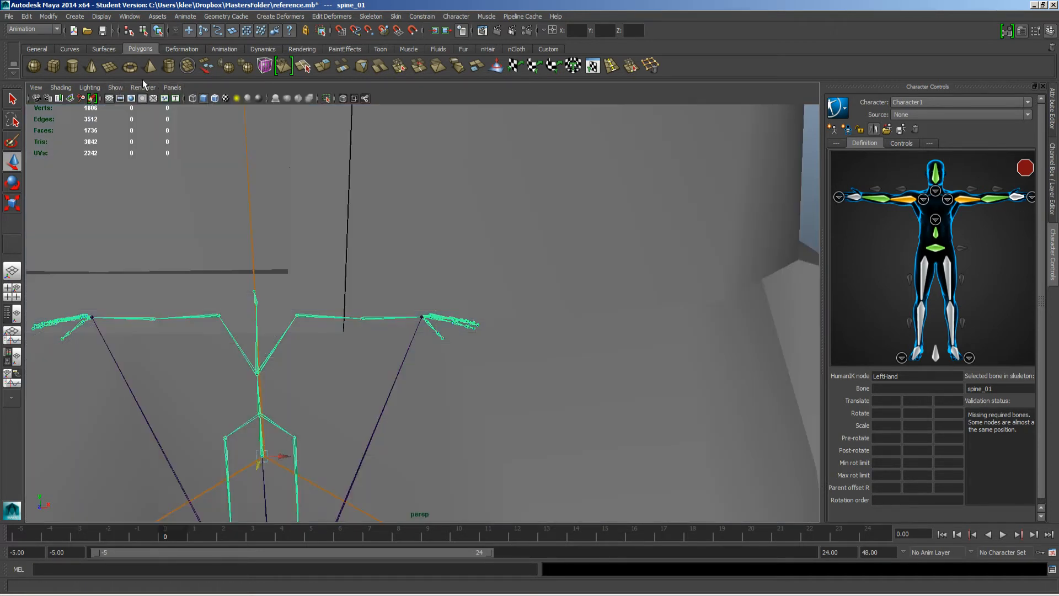
click(115, 87)
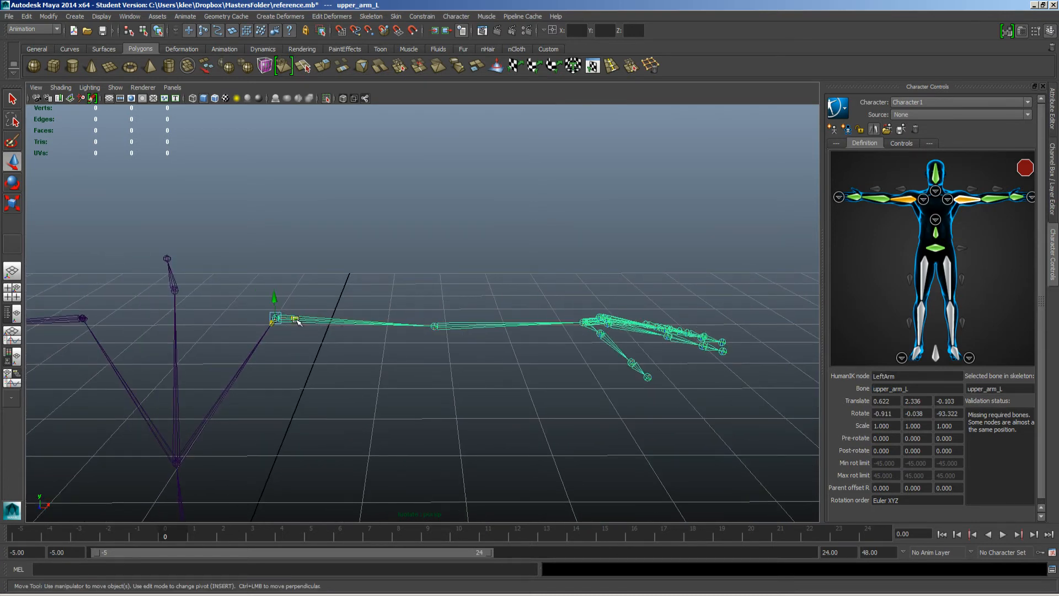
drag(293, 321, 296, 324)
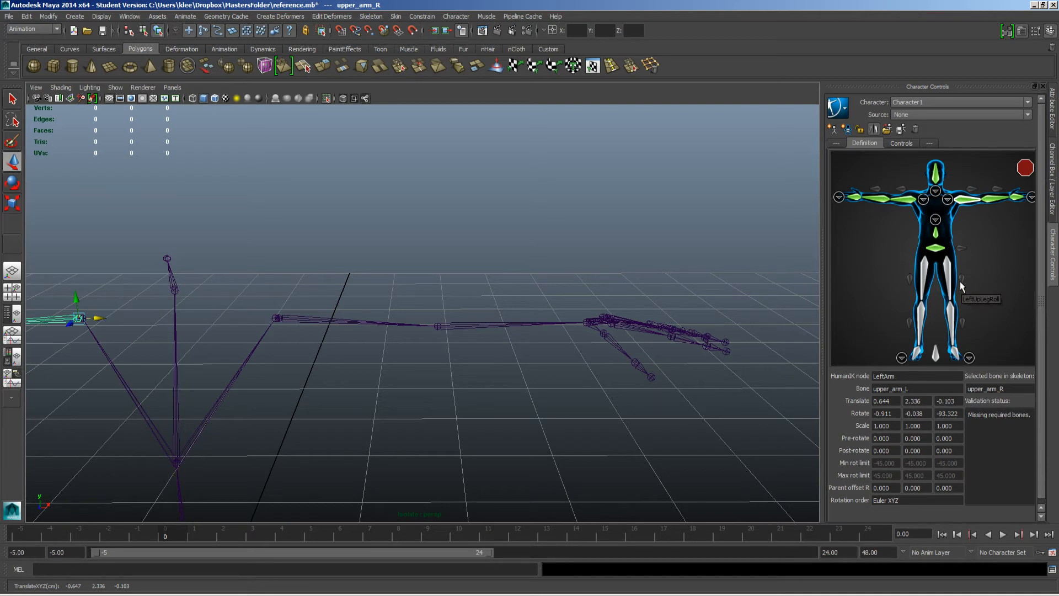
mouse_move(1034, 287)
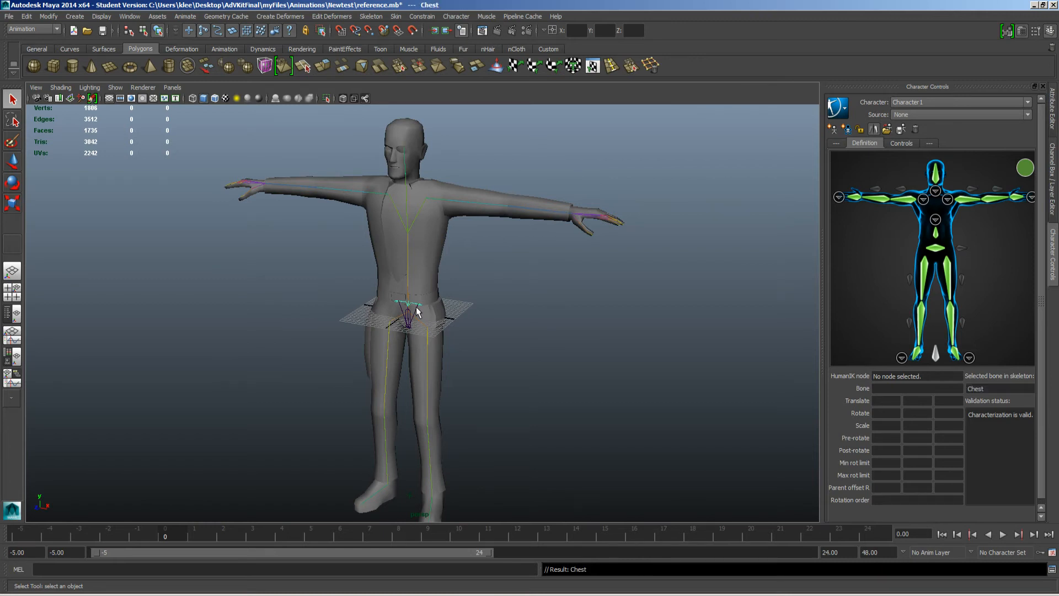
Select the spine_01 root joint and move the Time Slider to frame -5.
click(936, 218)
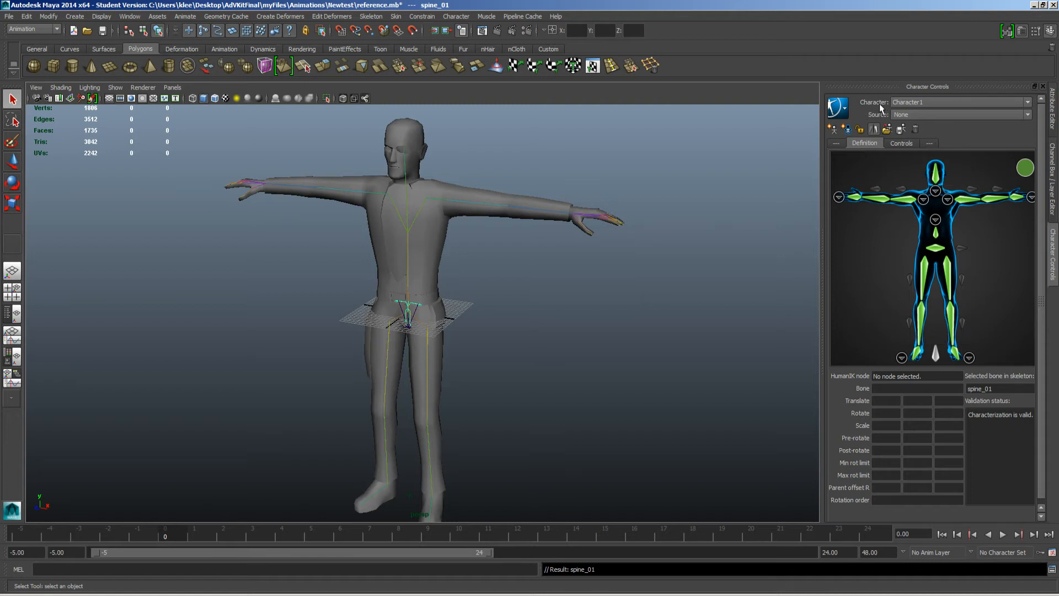
mouse_move(643, 273)
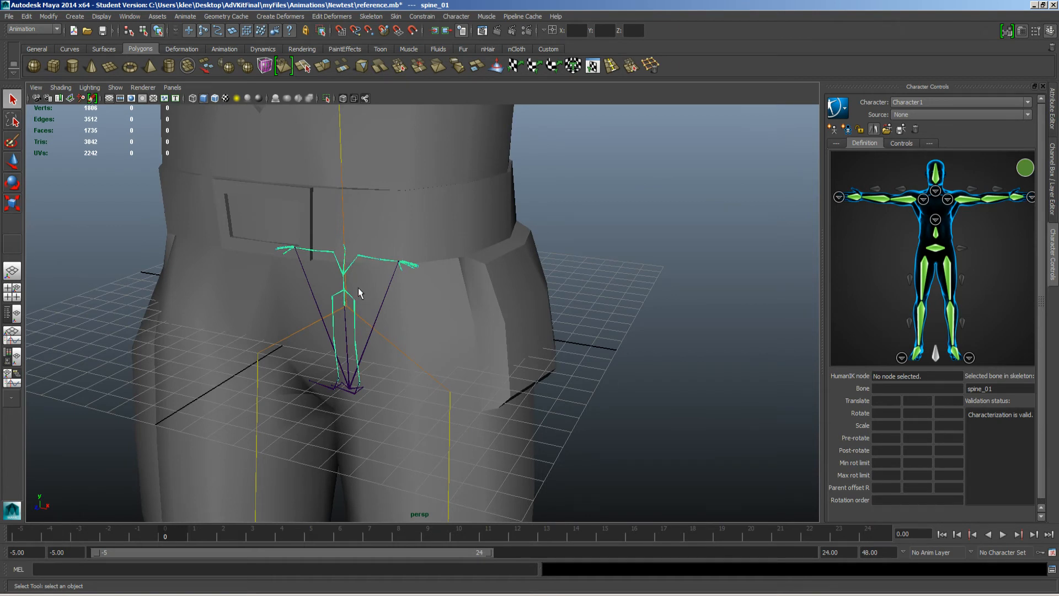
mouse_move(888, 534)
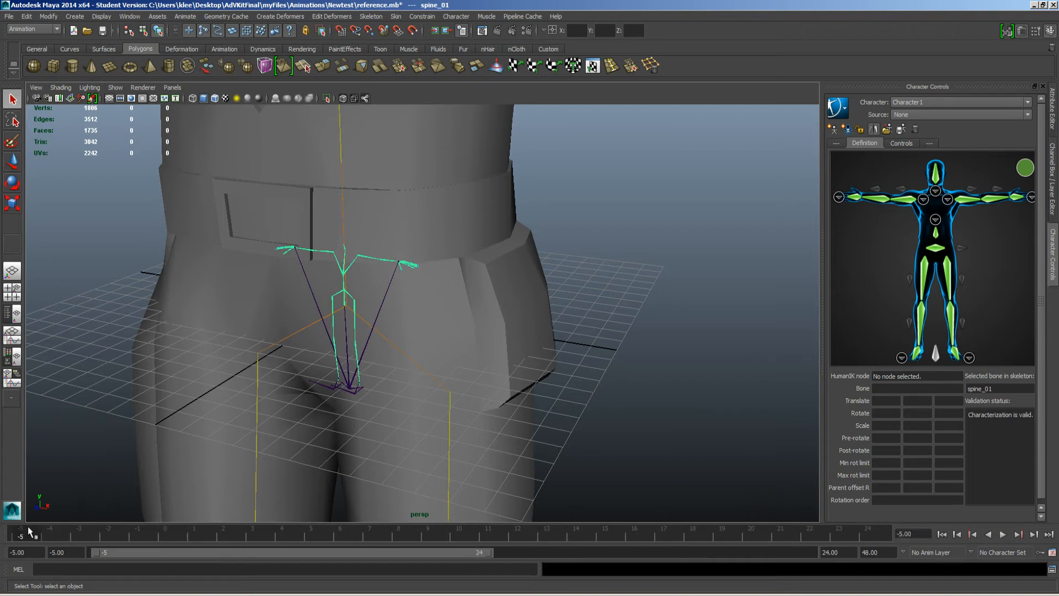
click(64, 552)
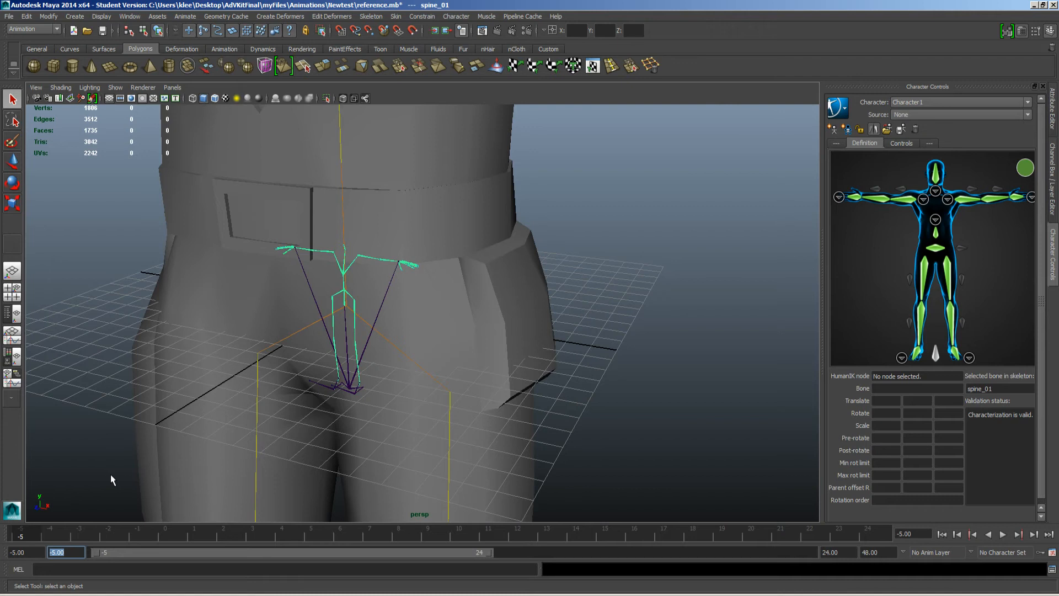
mouse_move(344, 309)
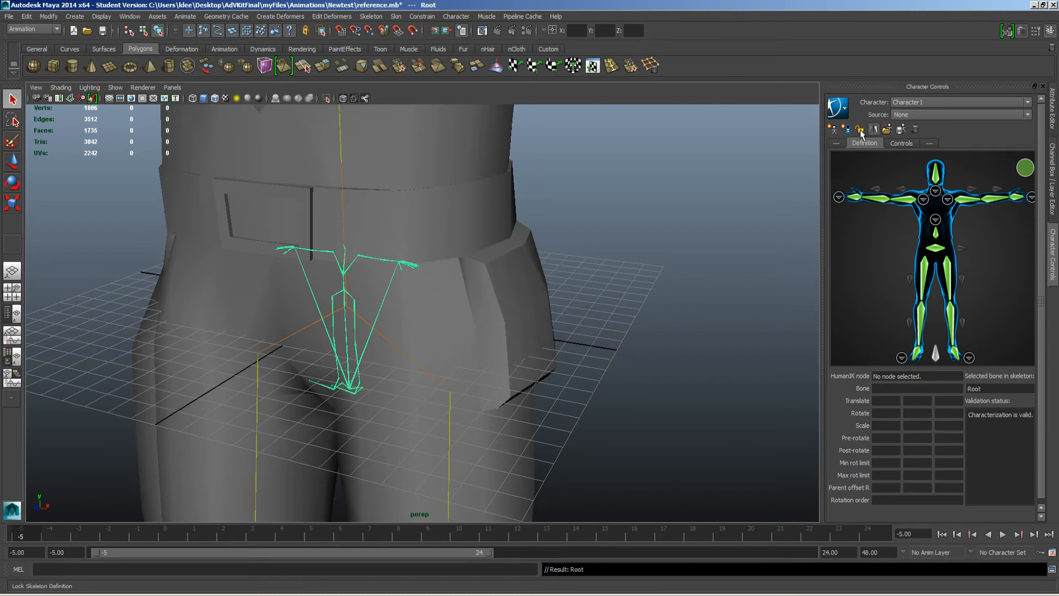
mouse_move(22, 552)
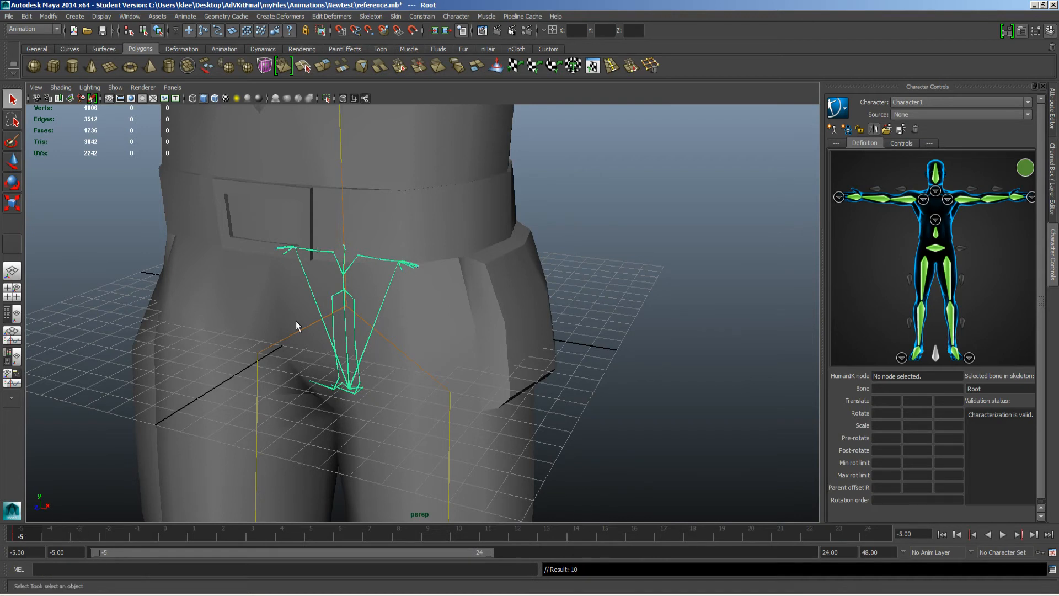
mouse_move(348, 266)
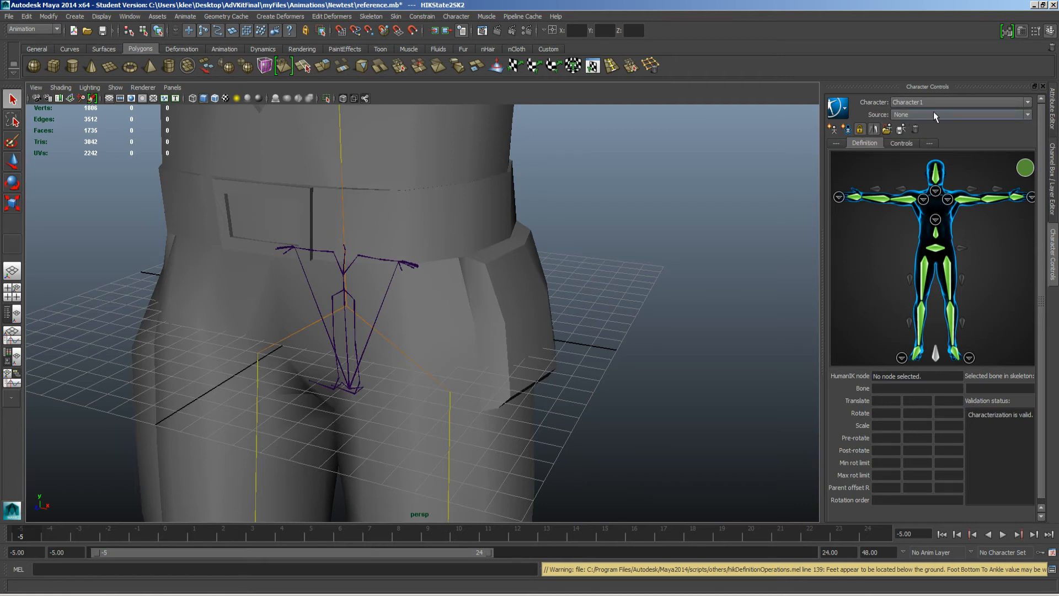
click(976, 142)
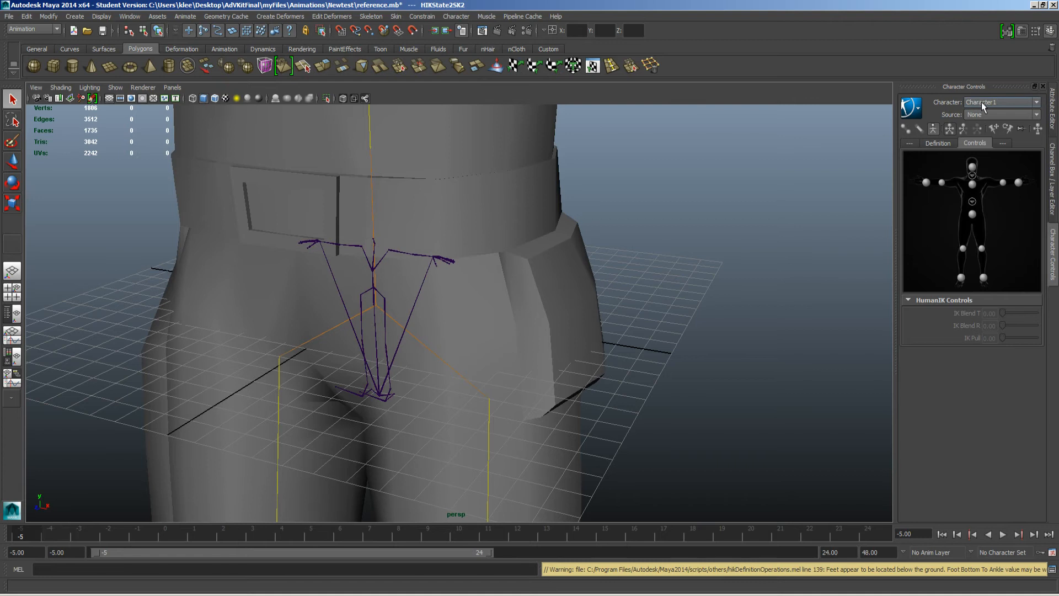
click(1000, 102)
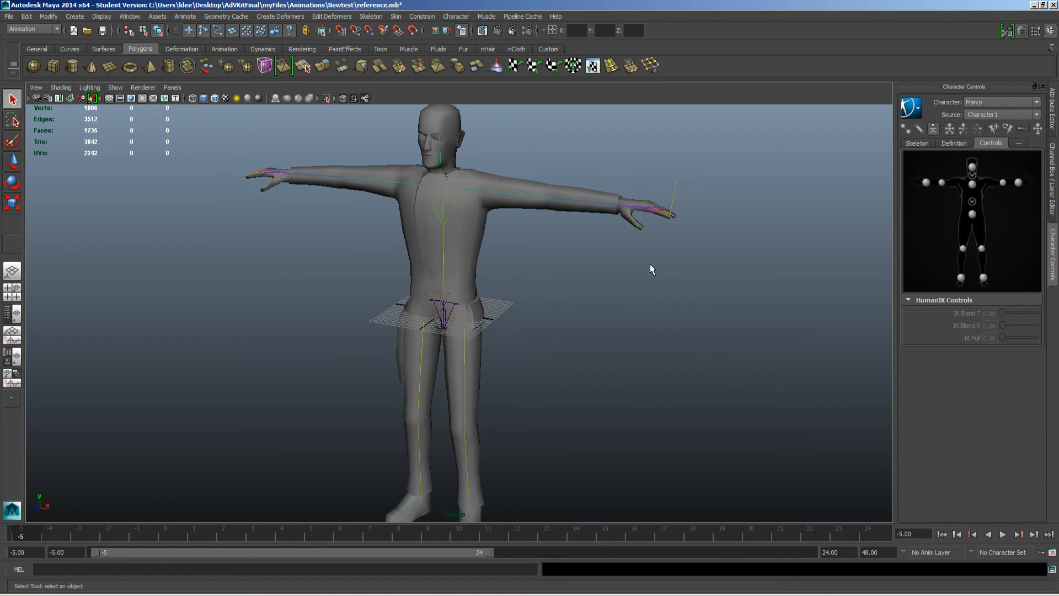
mouse_move(457, 322)
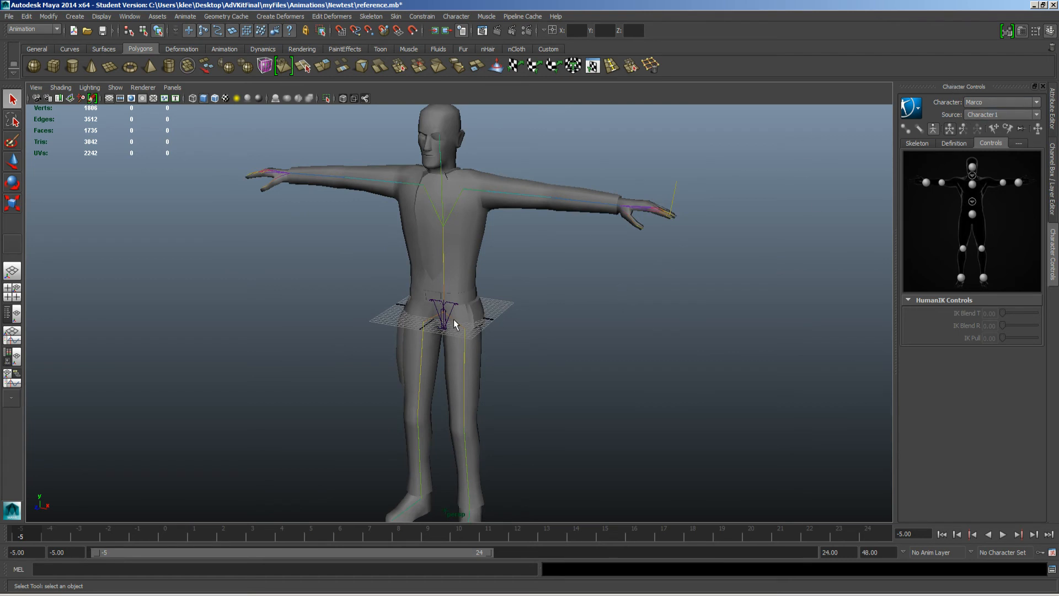
mouse_move(442, 182)
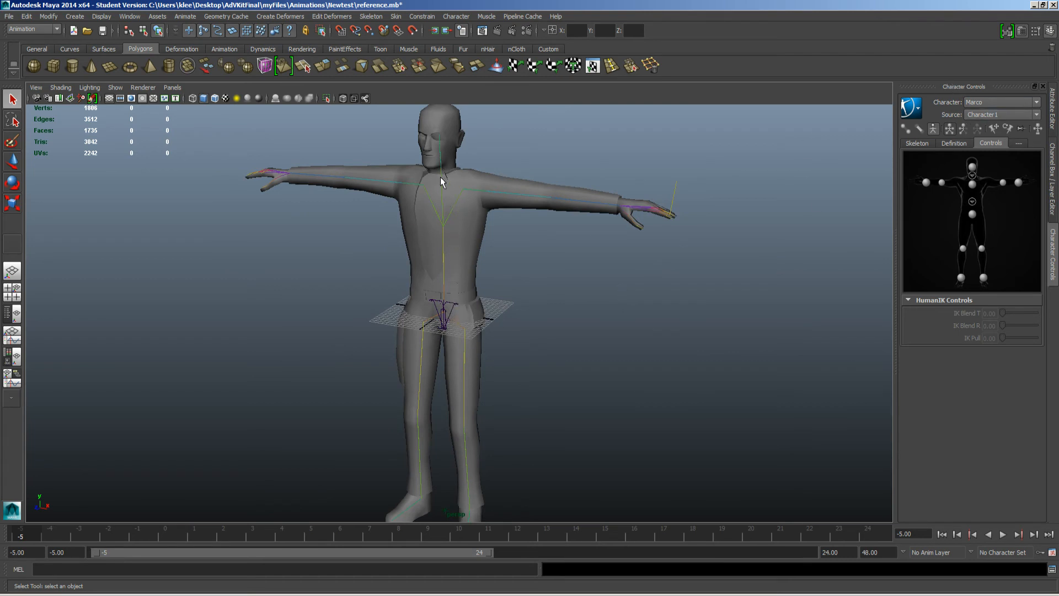
mouse_move(454, 291)
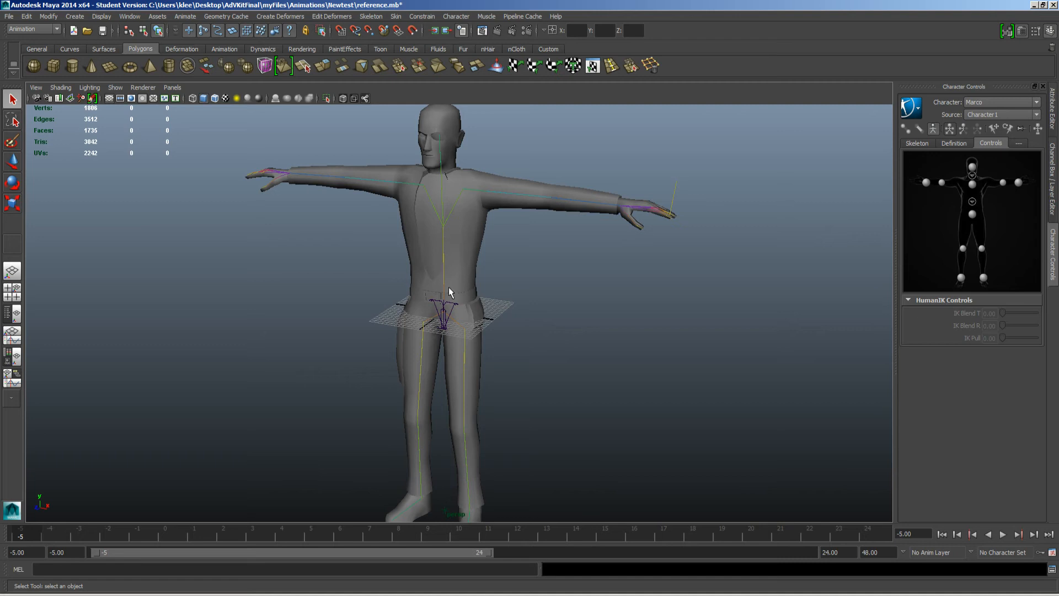
mouse_move(437, 347)
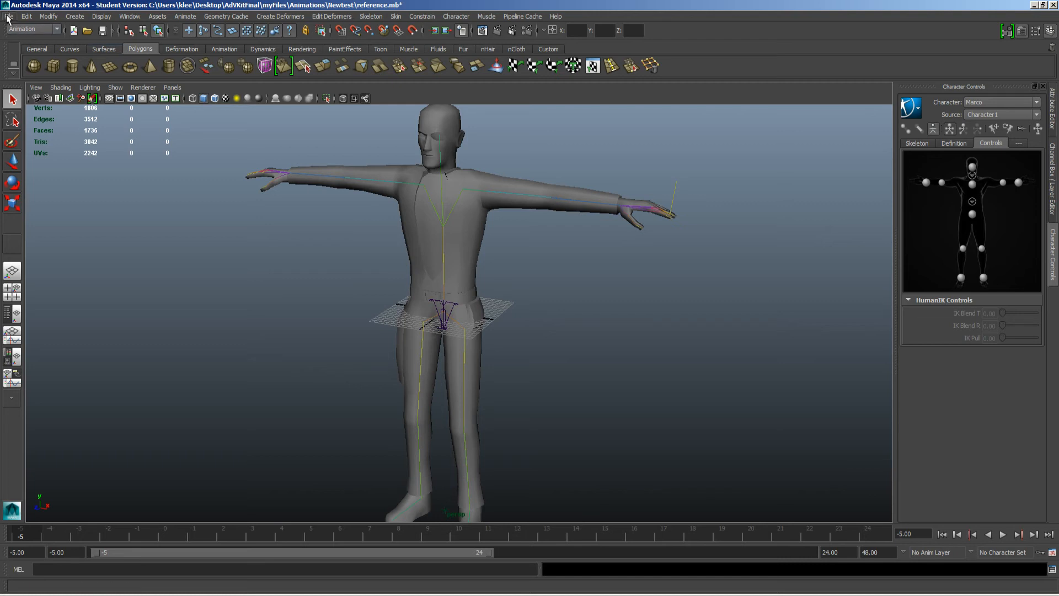
Import WallClimb_Upwards.fbx from the Animations folder into the Marco scene.
click(7, 19)
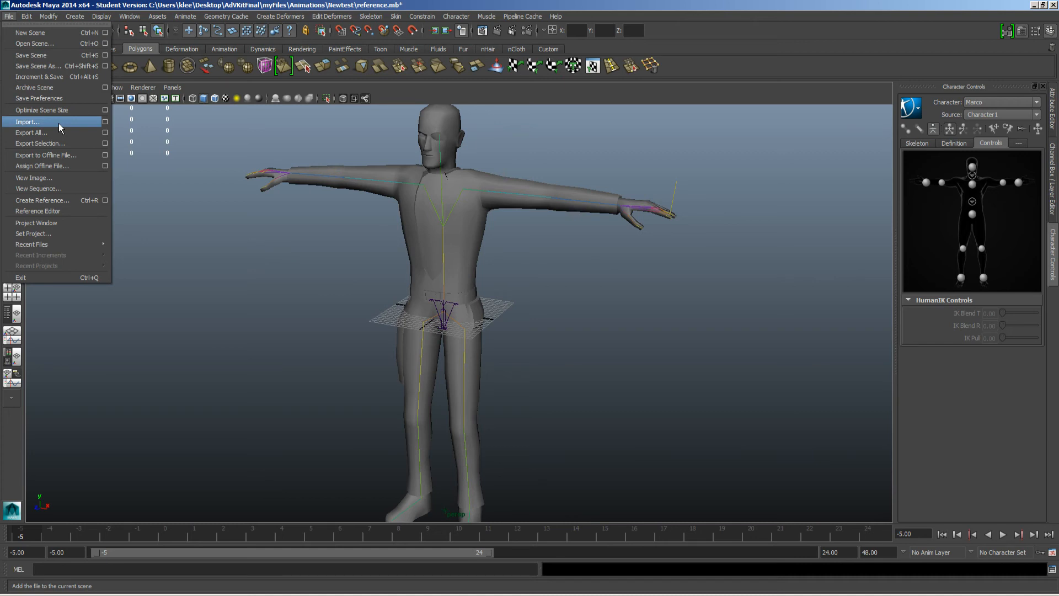
click(30, 122)
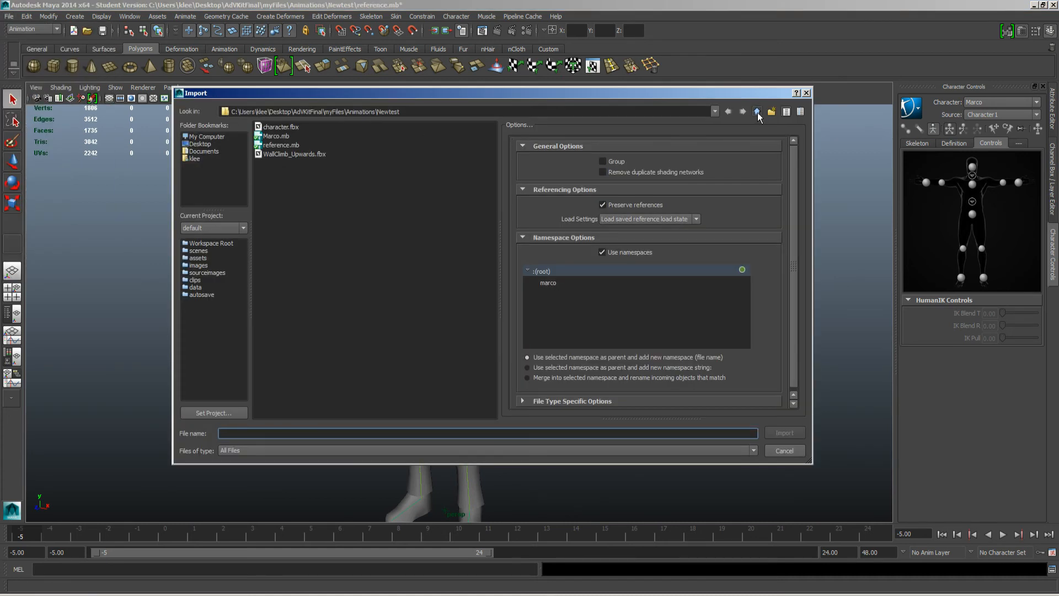
click(756, 111)
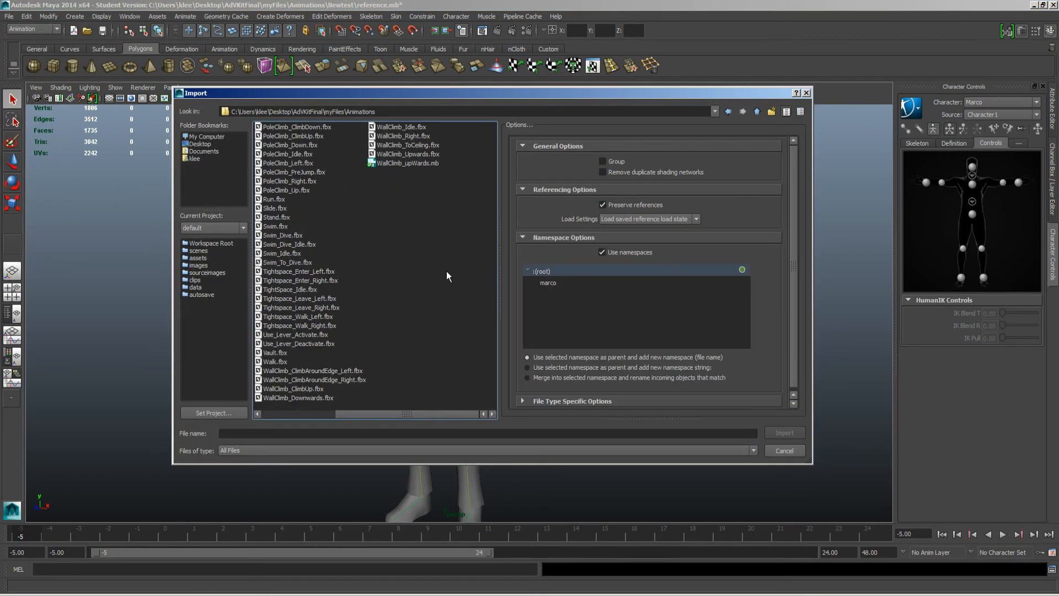
click(404, 154)
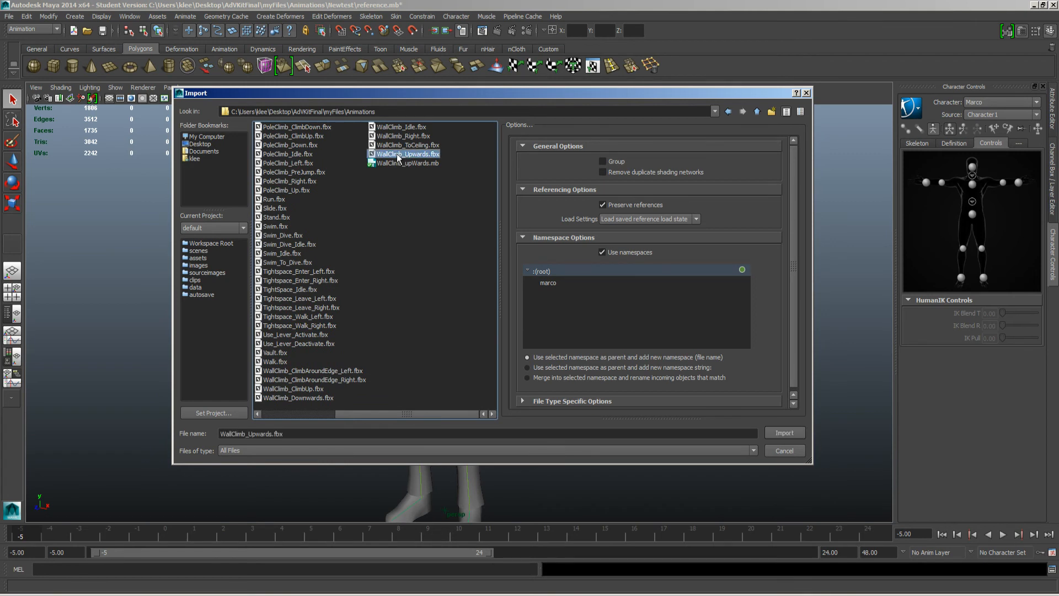
click(784, 433)
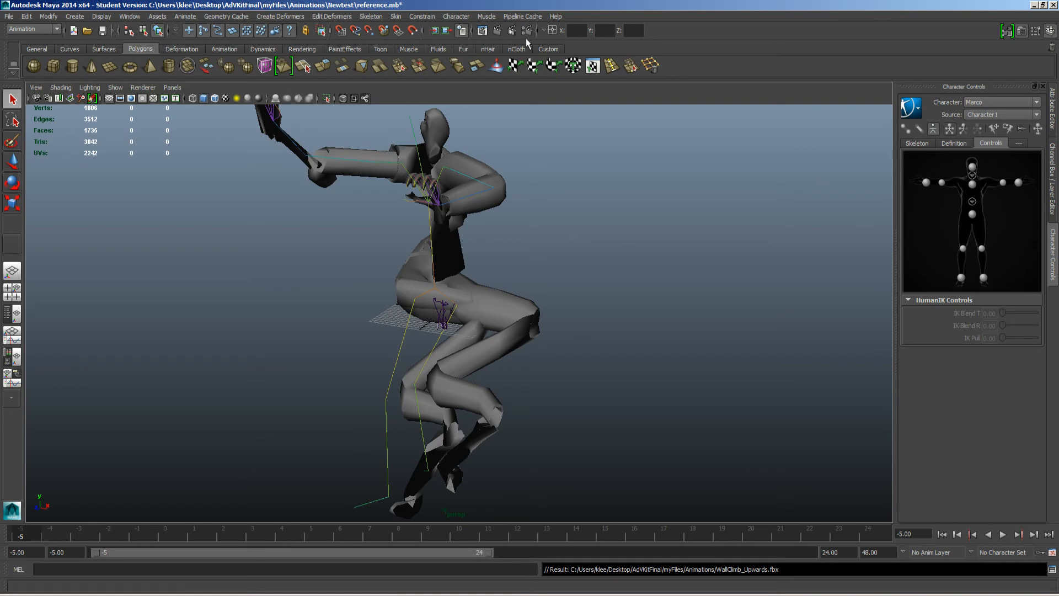
Return Marco's skeleton to its bind pose via Skin > Go to Bind Pose.
click(393, 15)
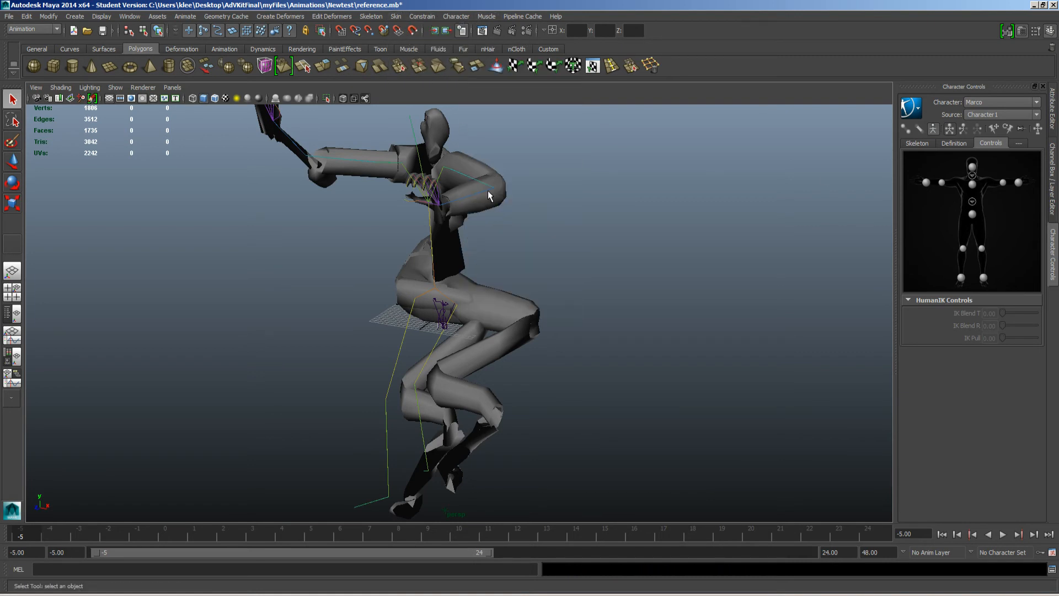
click(428, 193)
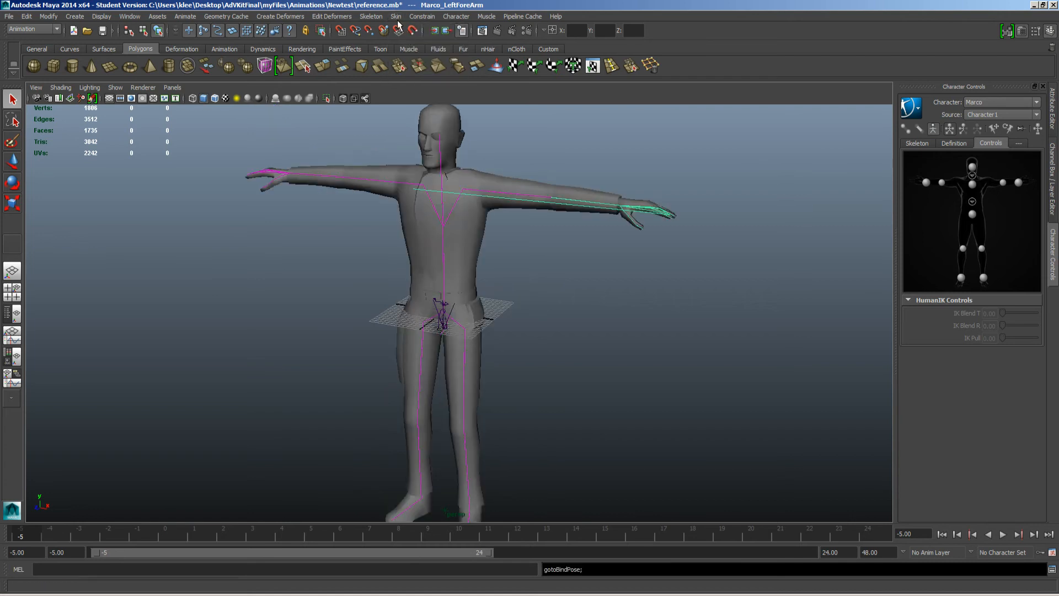
mouse_move(31, 535)
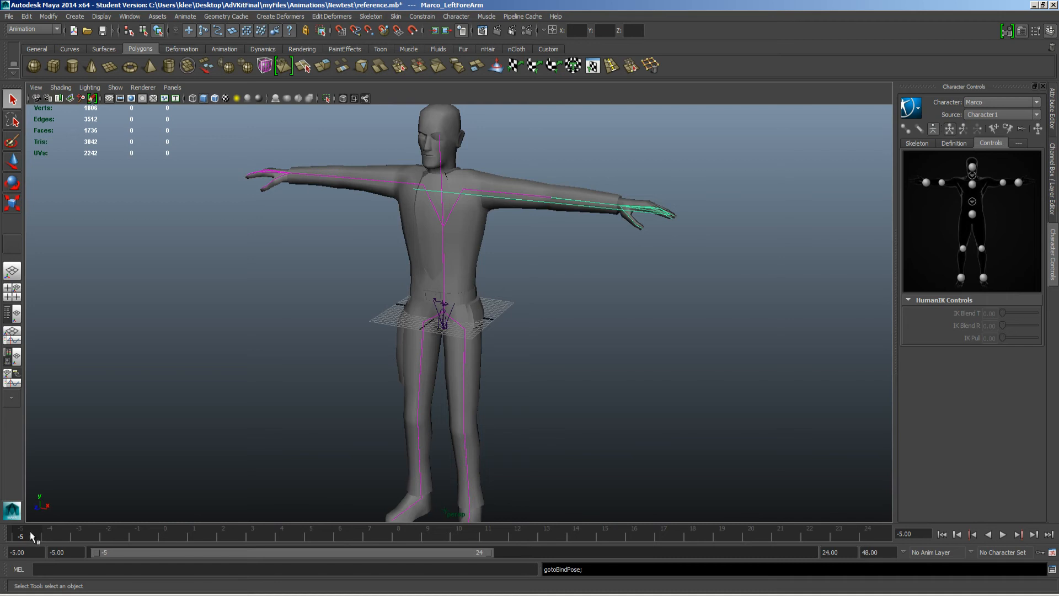
click(21, 552)
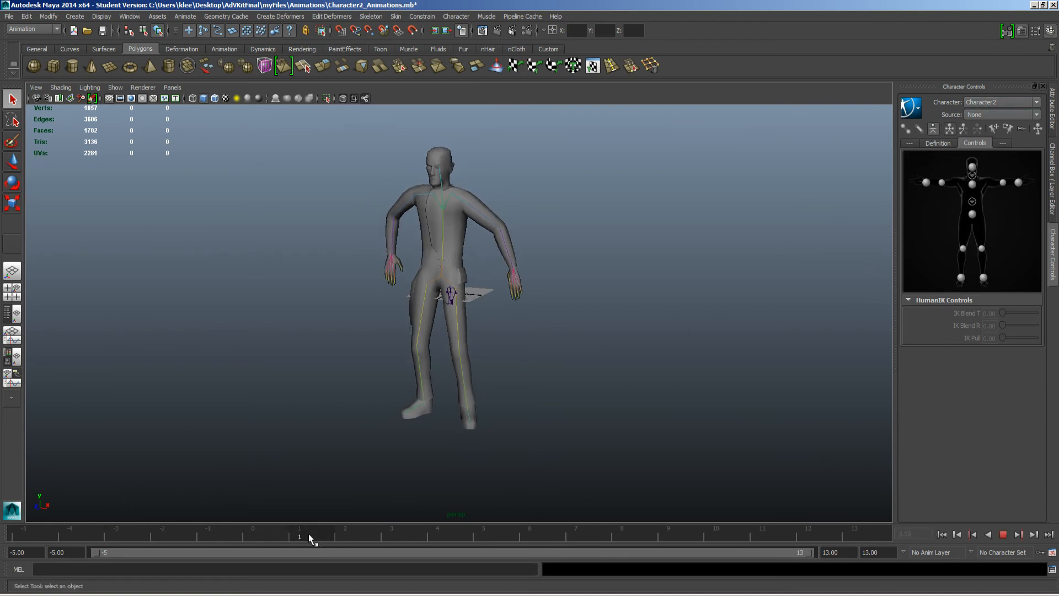
Import WallClimb_Upwards.fbx into the Character2 scene and scrub through the climbing frames.
click(342, 553)
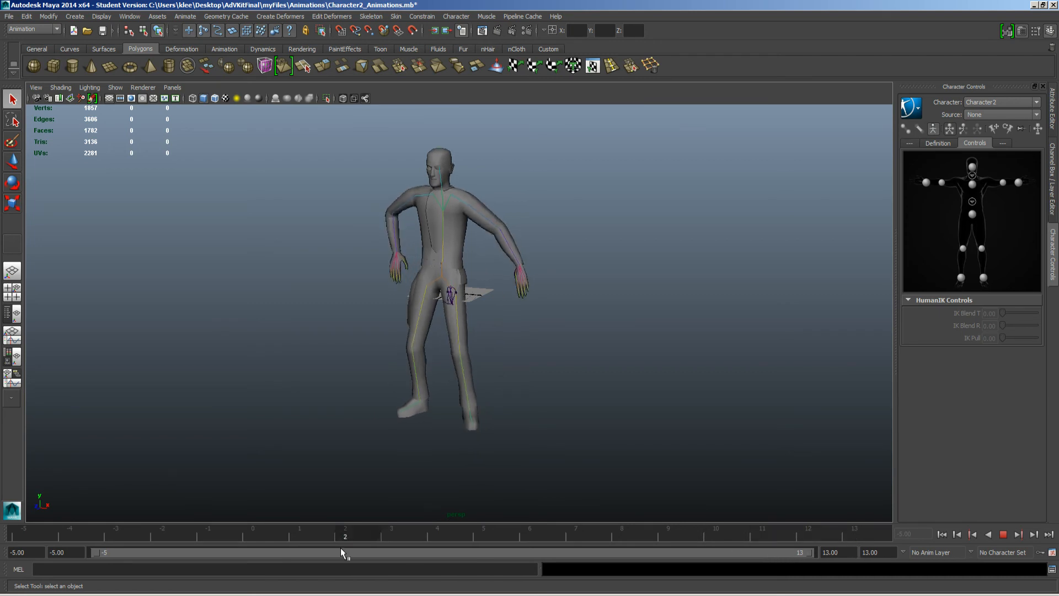
click(6, 18)
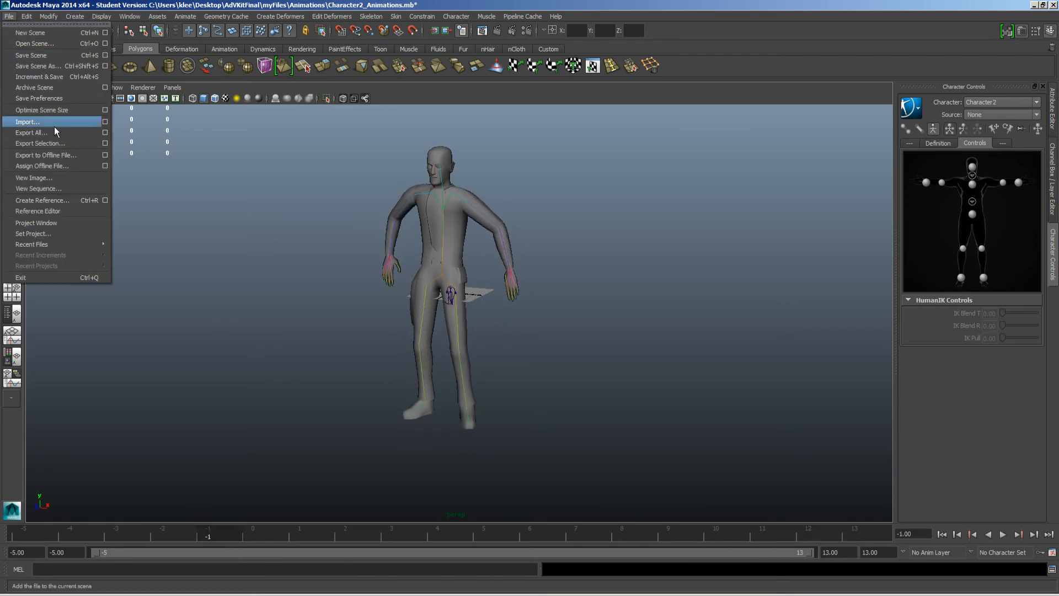
click(28, 121)
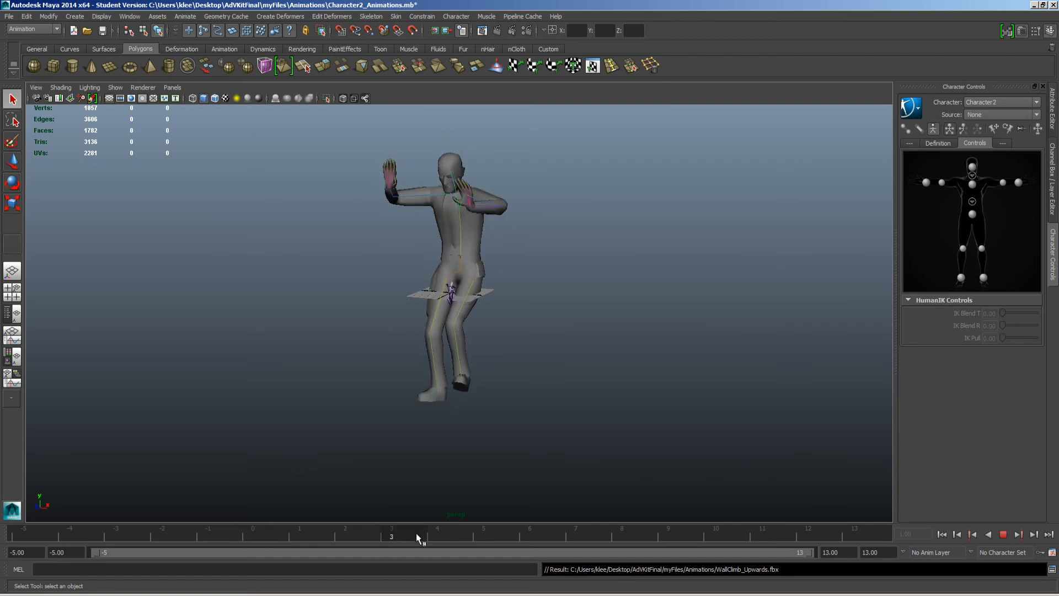
drag(391, 534, 299, 534)
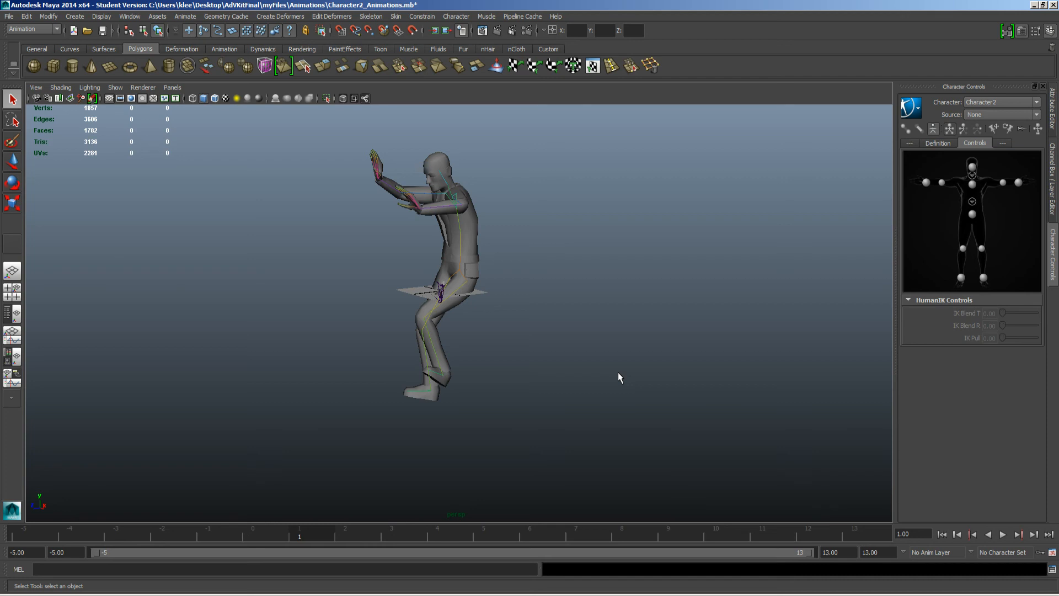
mouse_move(564, 301)
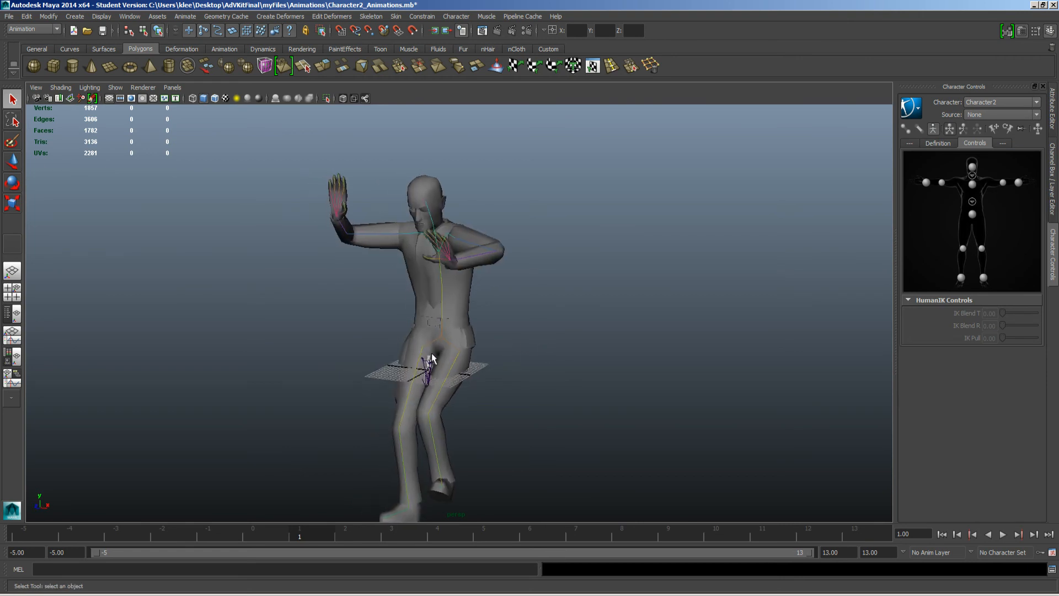
mouse_move(448, 334)
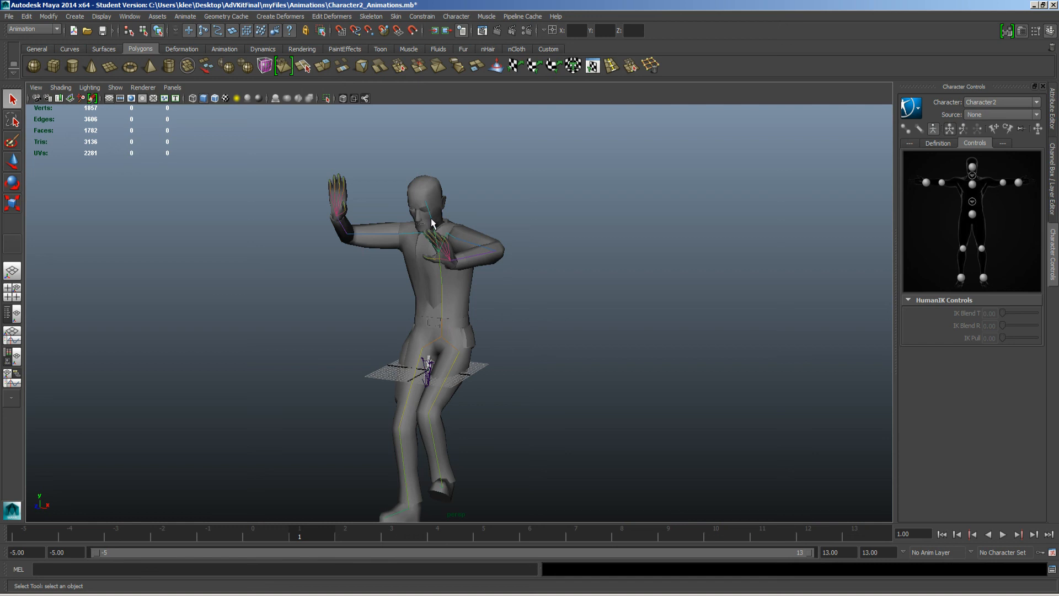
mouse_move(447, 293)
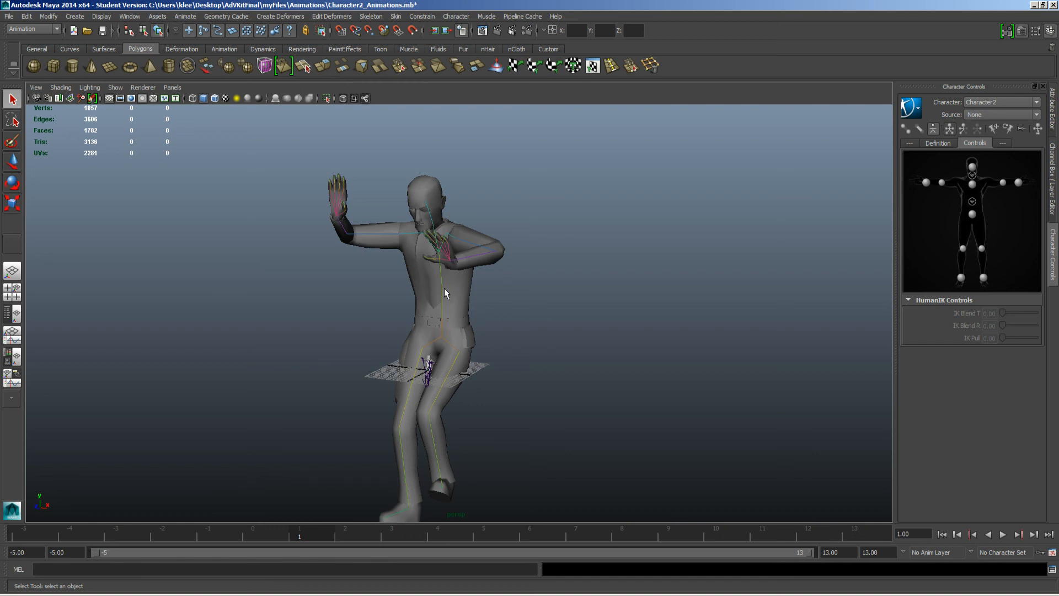
mouse_move(438, 375)
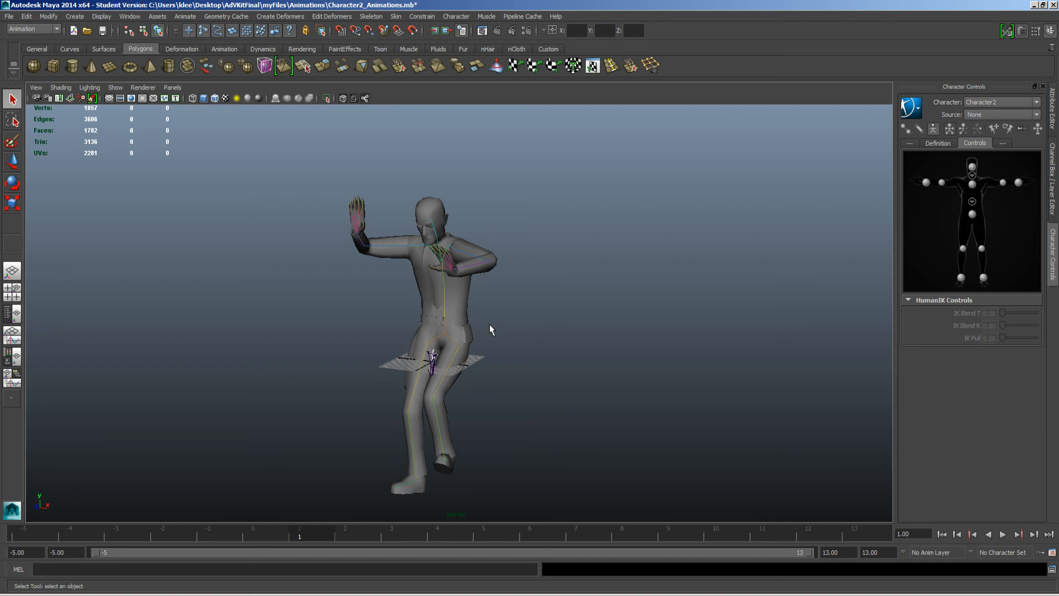
mouse_move(914, 359)
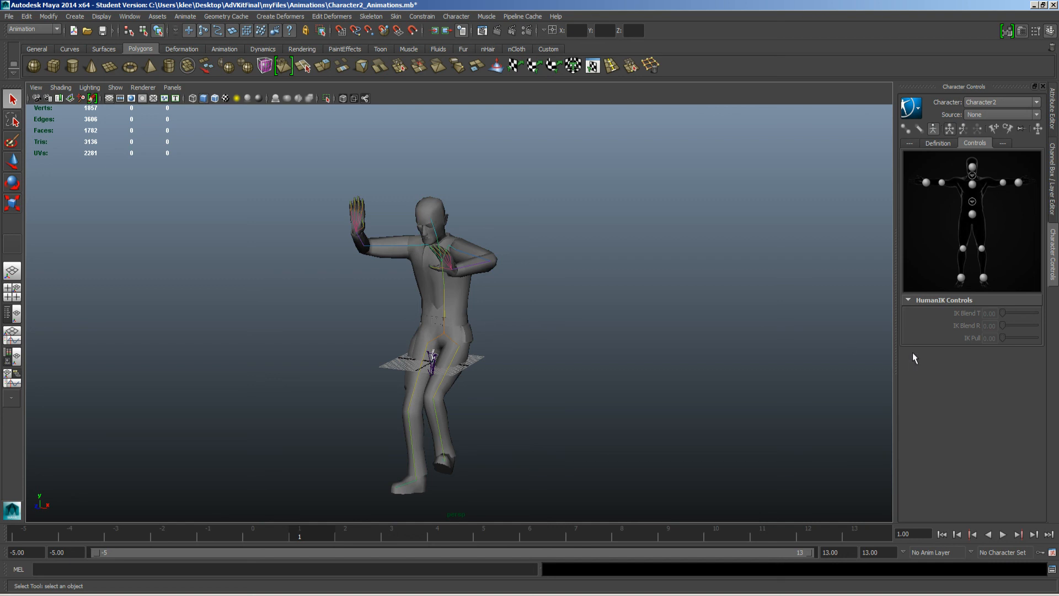